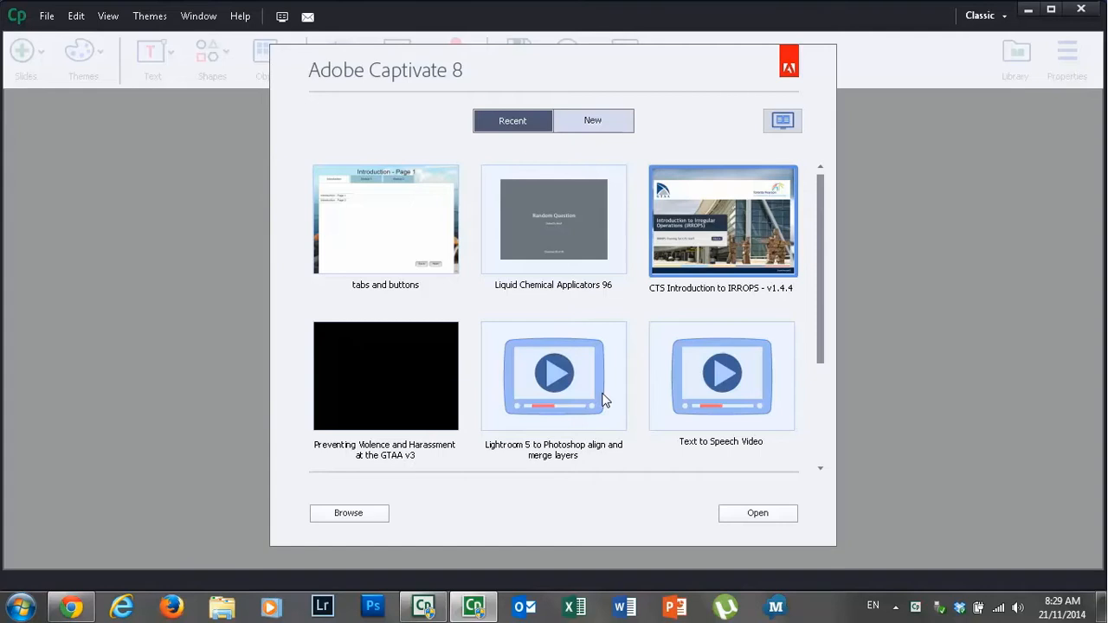
mouse_move(646, 340)
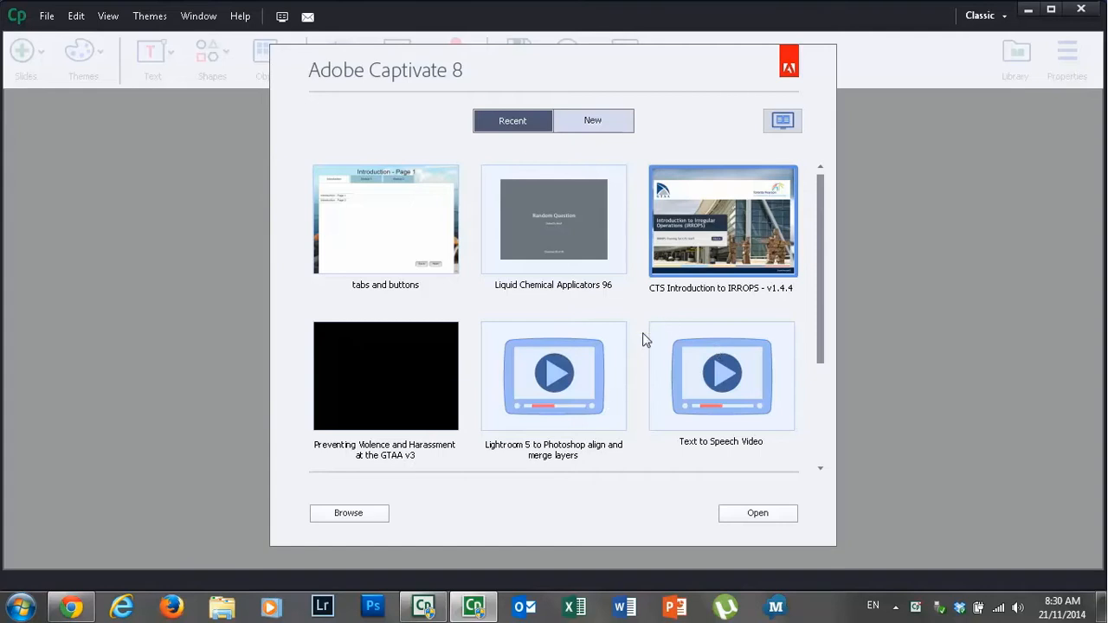
mouse_move(689, 183)
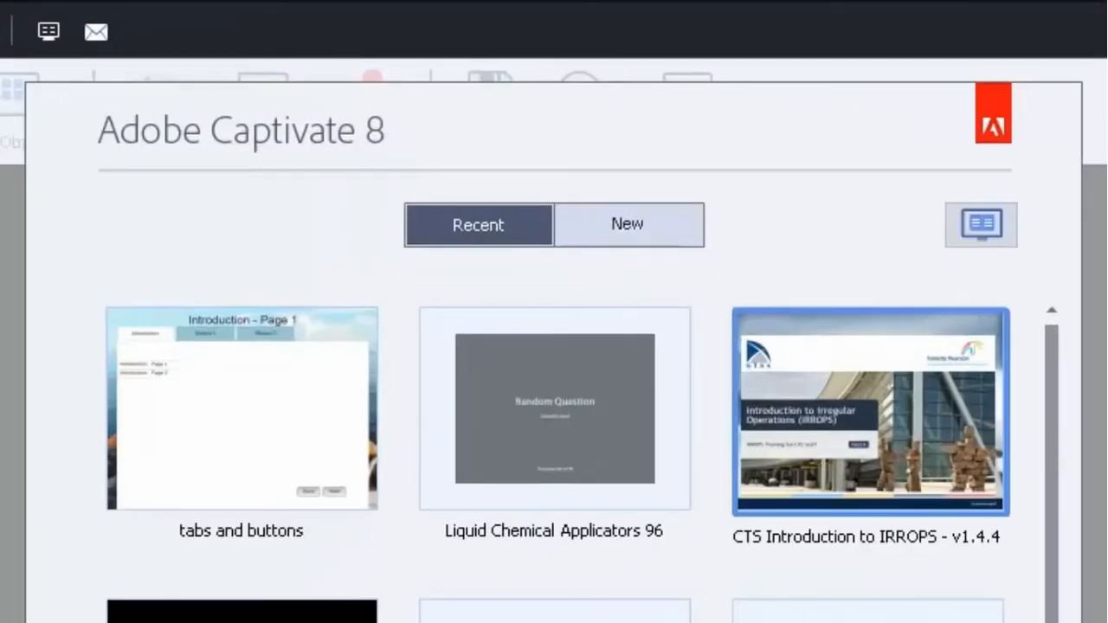
mouse_move(651, 286)
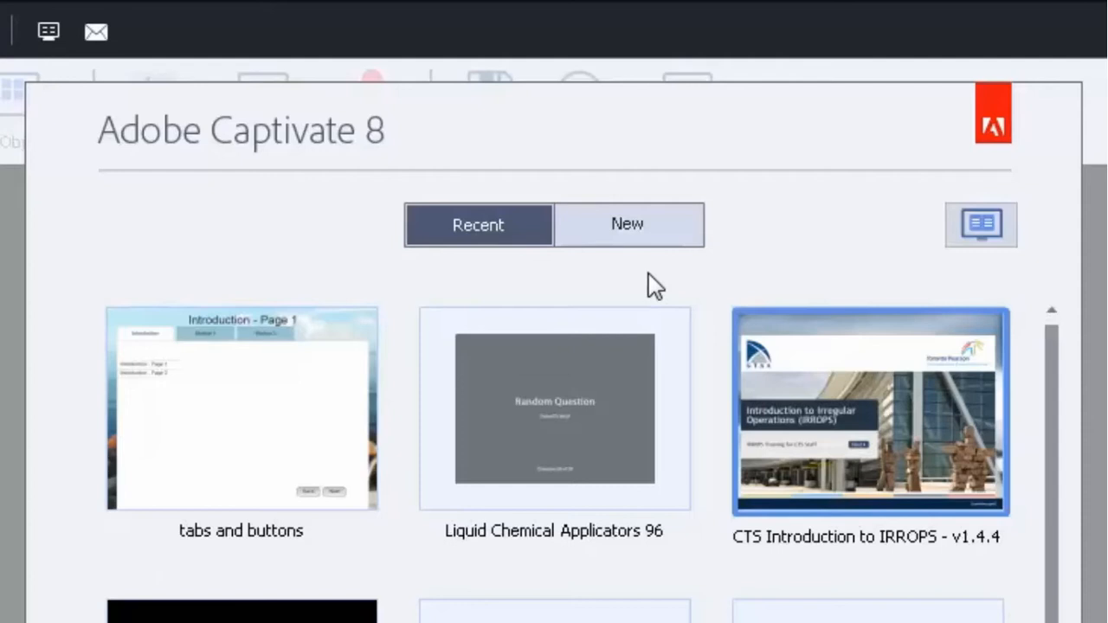
Show the New project types on the welcome screen, then list the Edit commands.
left_click(627, 225)
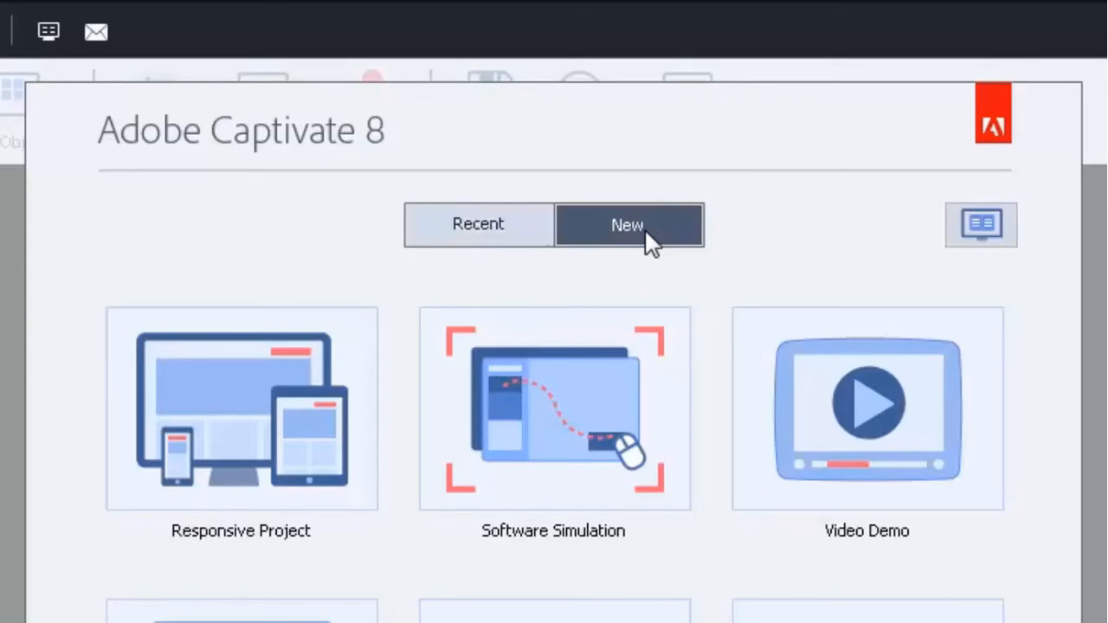
mouse_move(488, 424)
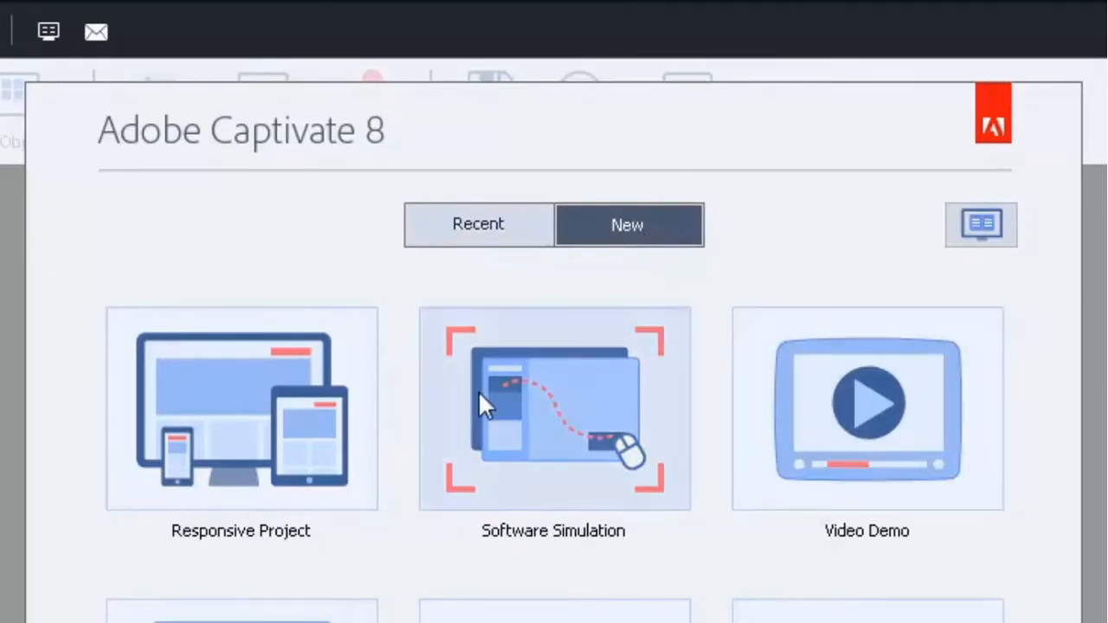
mouse_move(310, 314)
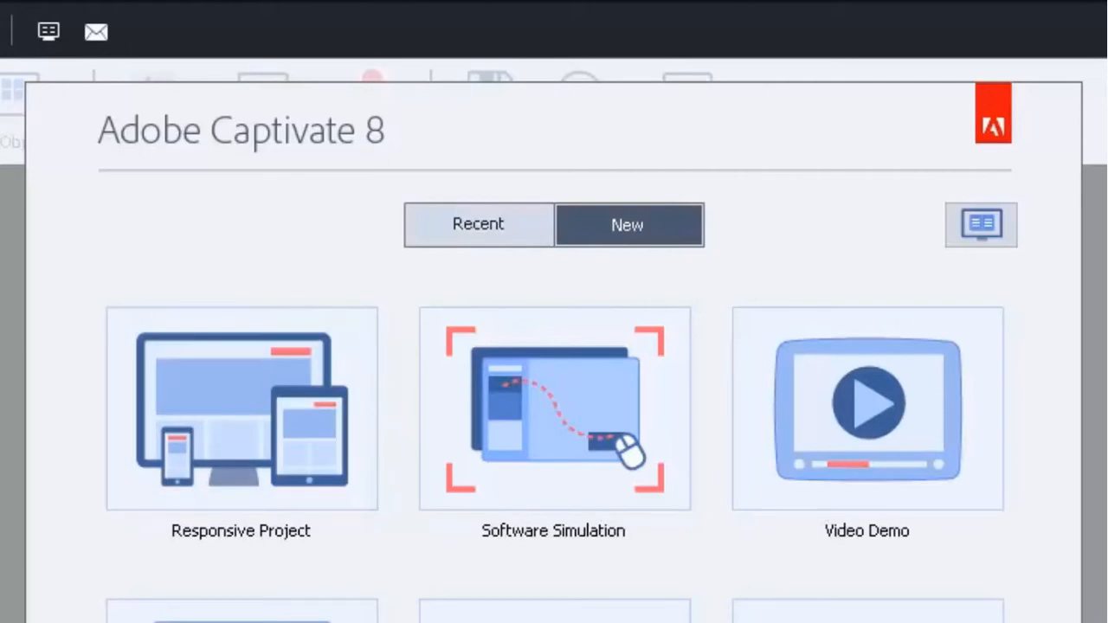
left_click(138, 28)
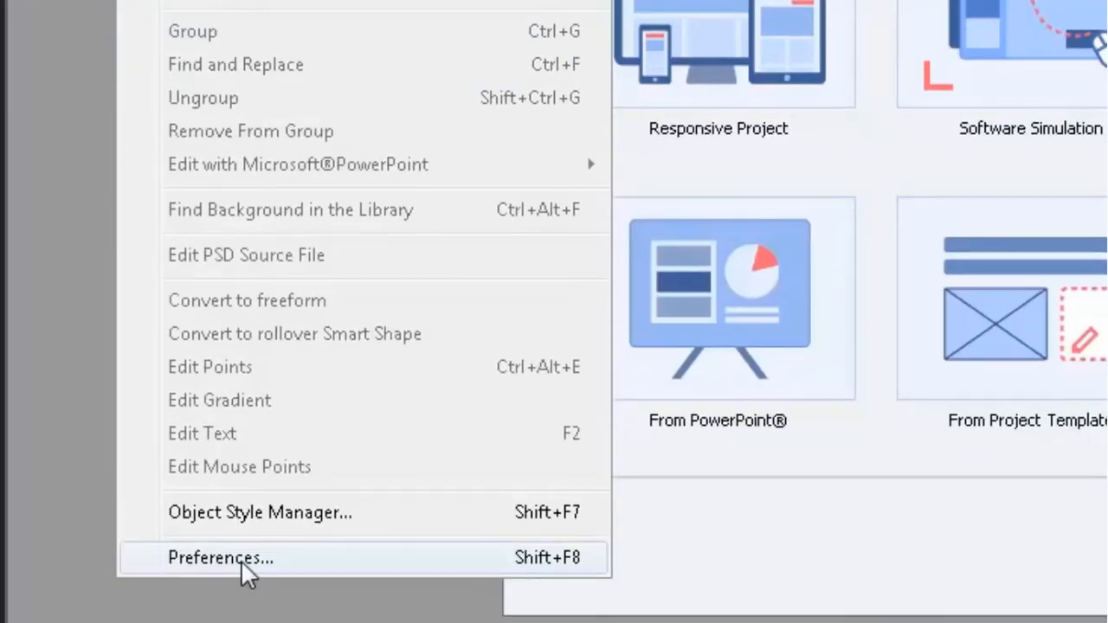
Bring up Preferences on the global Defaults page (3 s slide duration, 5-slide preview).
left_click(216, 559)
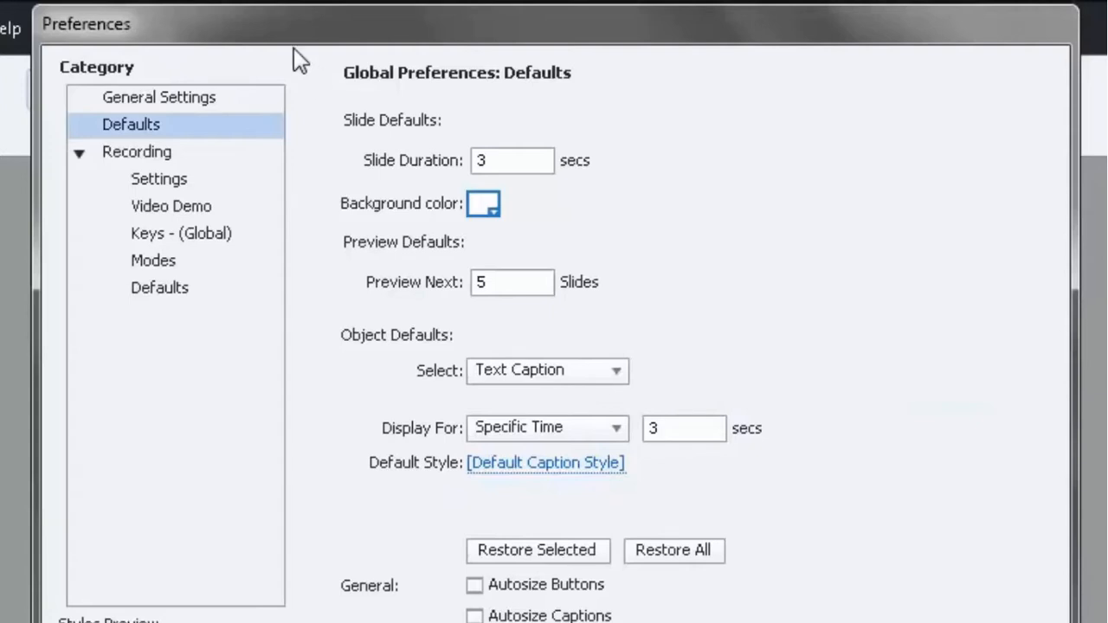
mouse_move(450, 103)
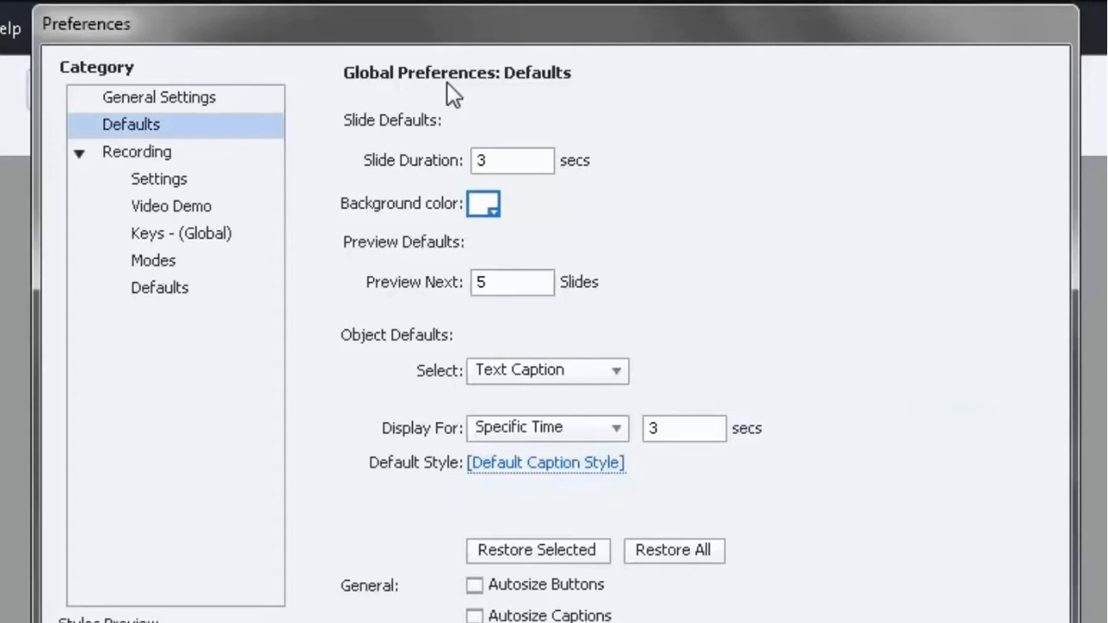
mouse_move(568, 246)
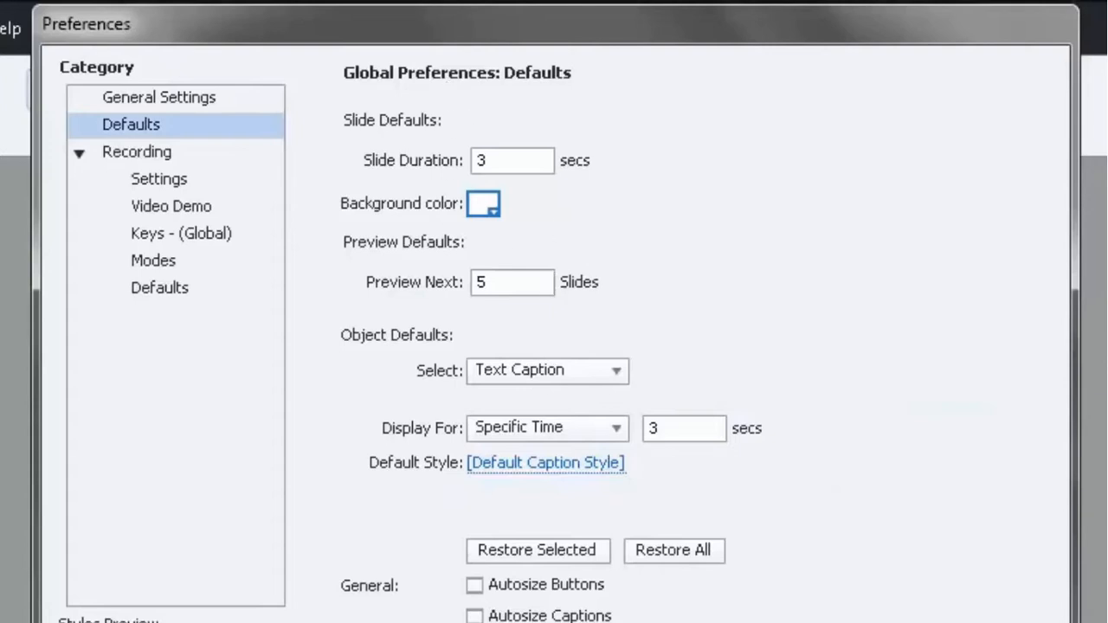
mouse_move(159, 128)
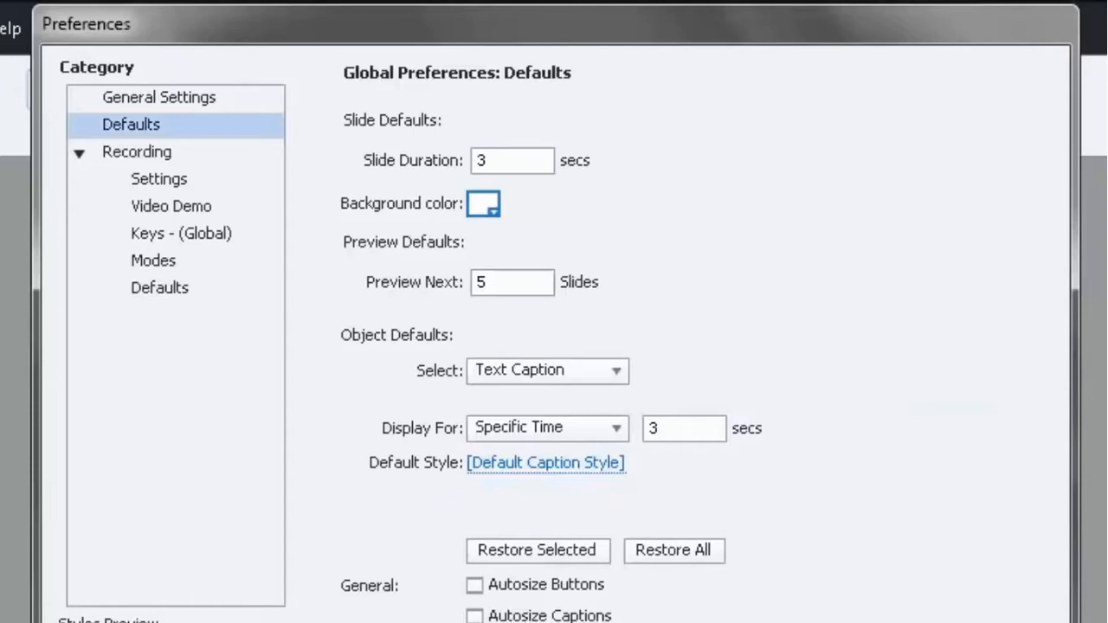
mouse_move(721, 146)
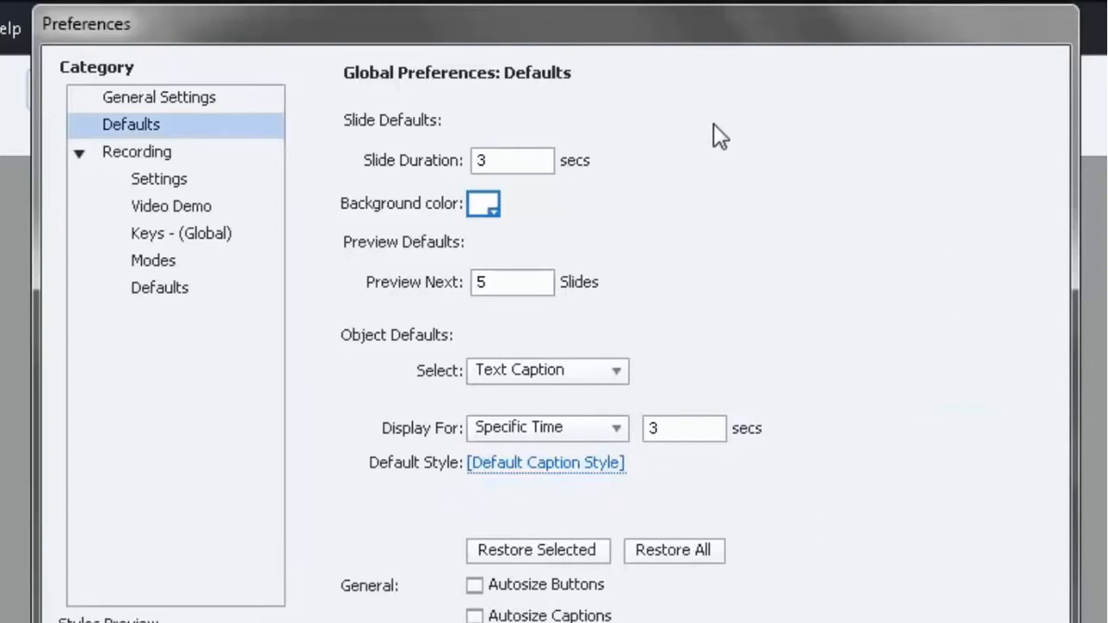
mouse_move(377, 135)
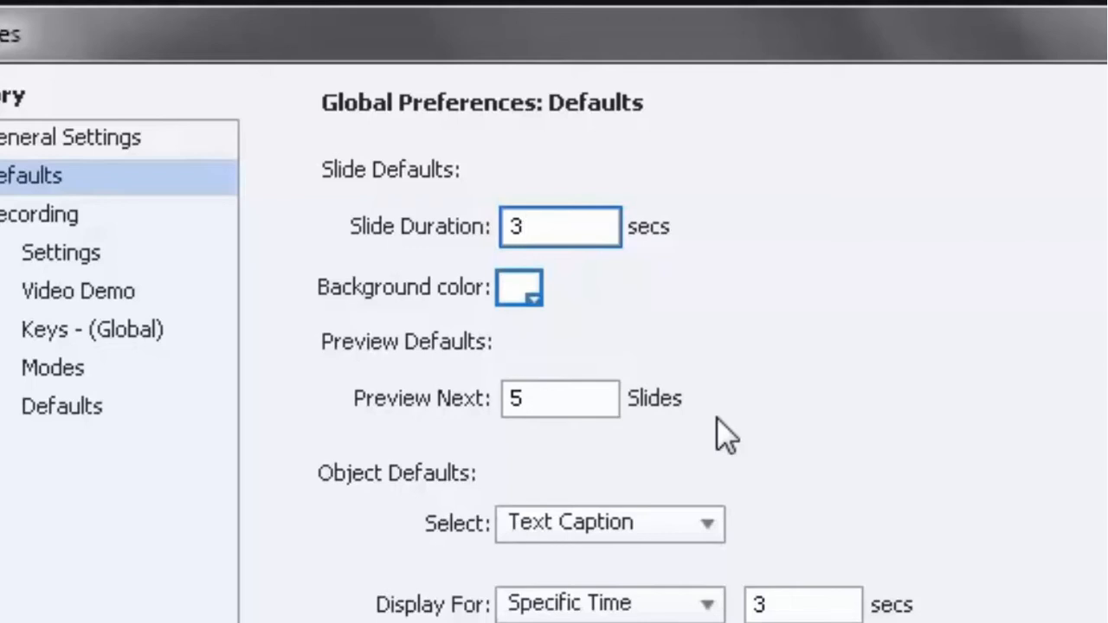
left_click(561, 226)
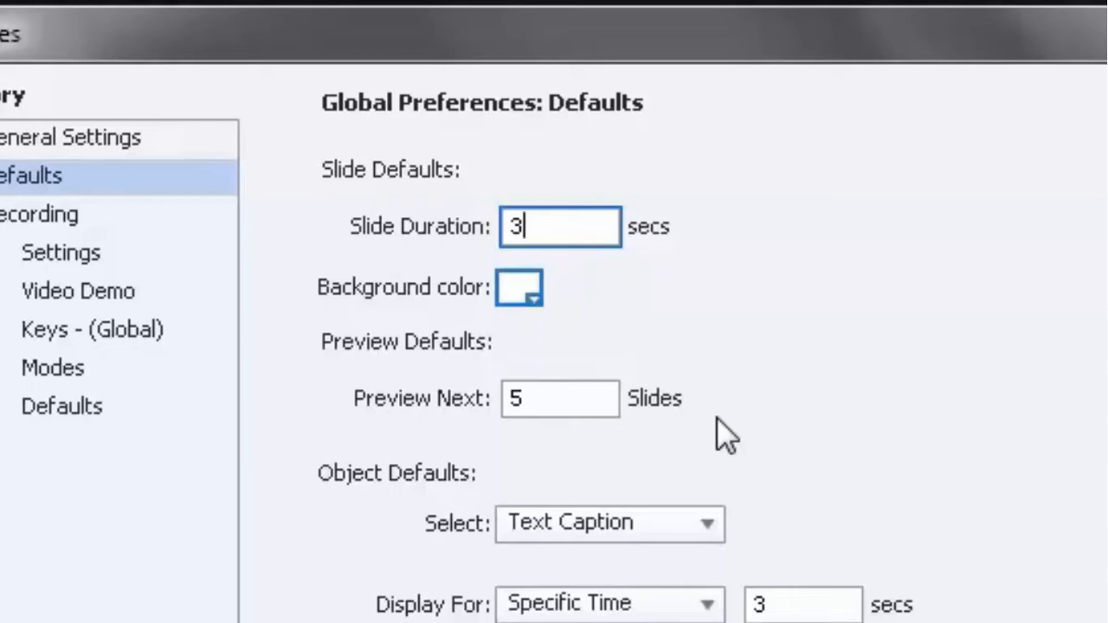
mouse_move(575, 223)
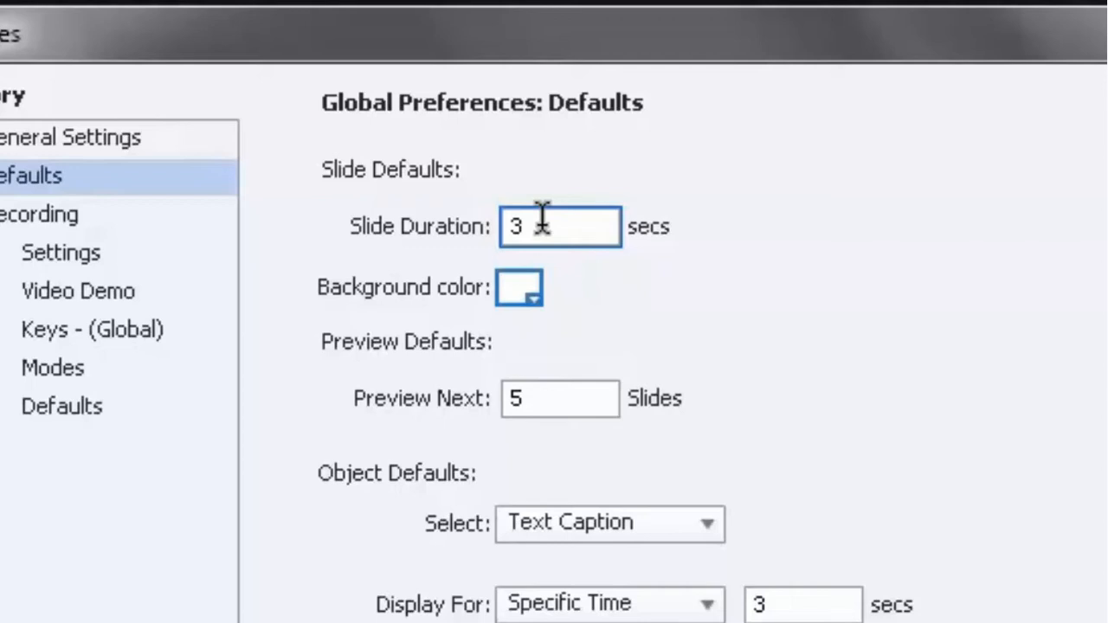
left_click(547, 225)
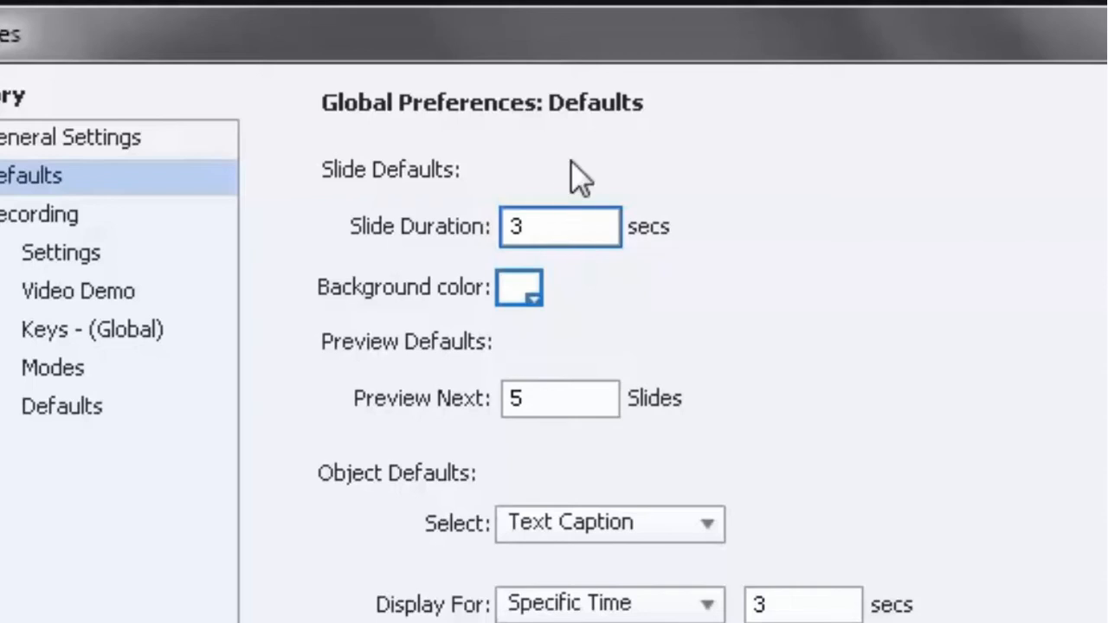
left_click(561, 227)
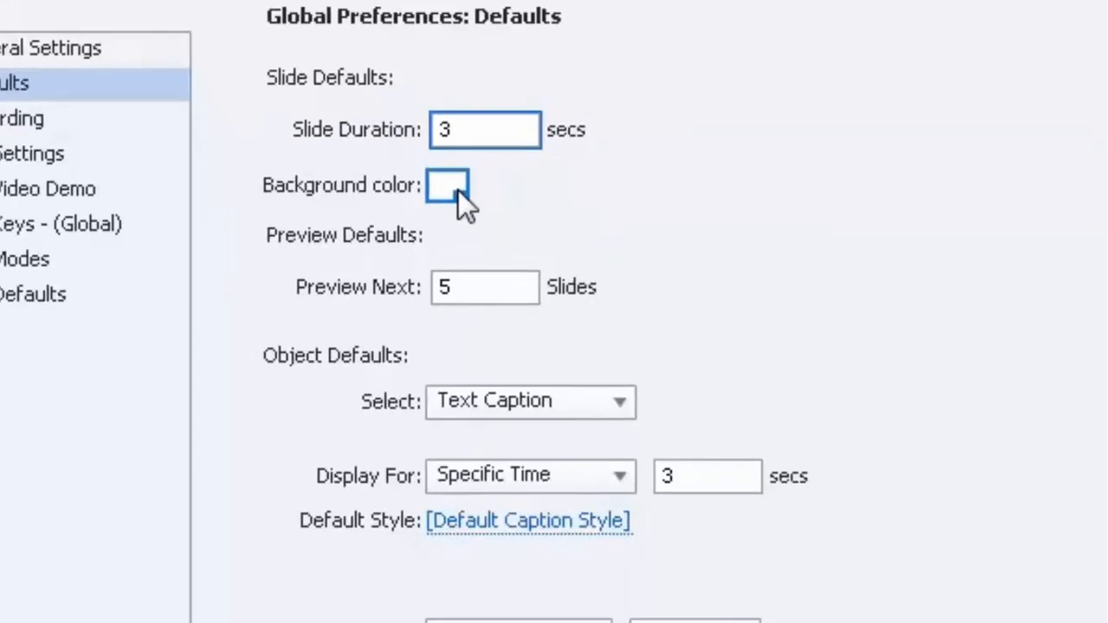
left_click(450, 184)
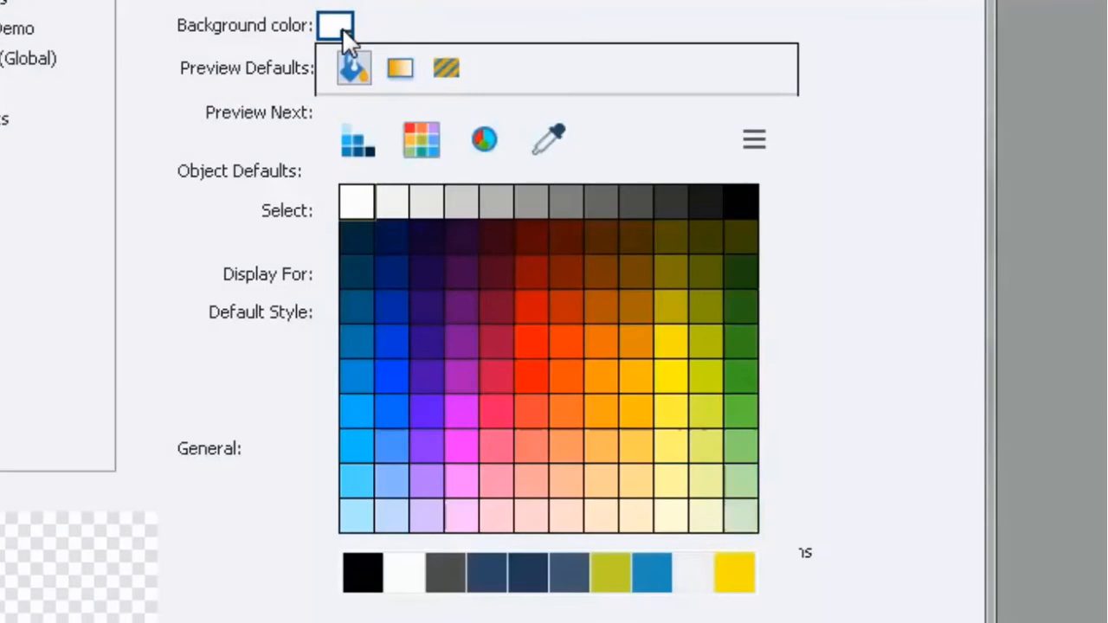
mouse_move(355, 69)
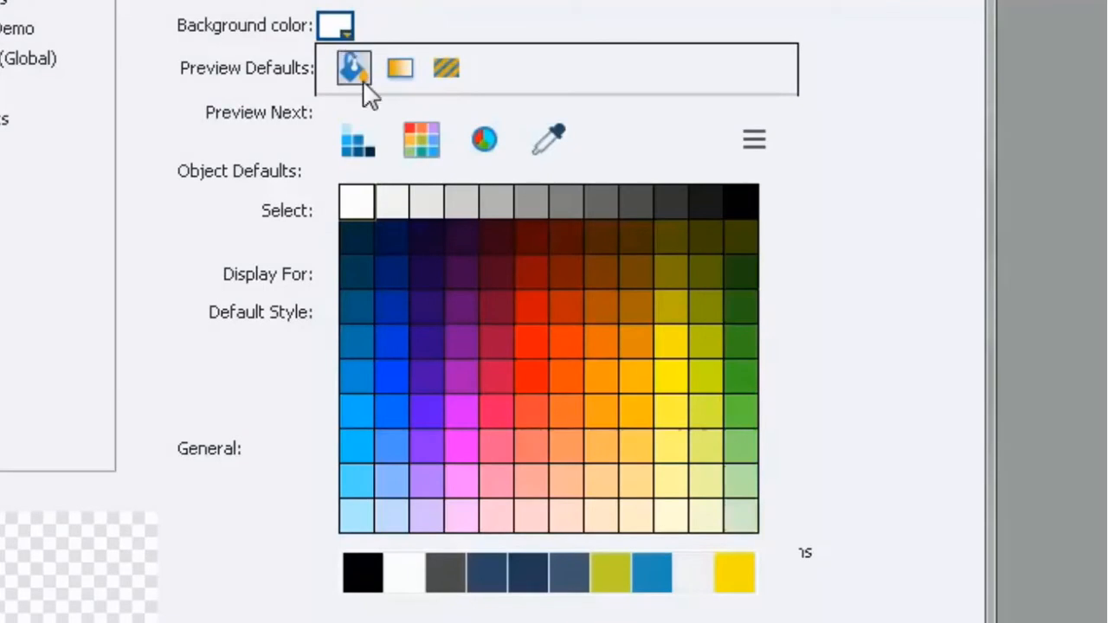
mouse_move(371, 156)
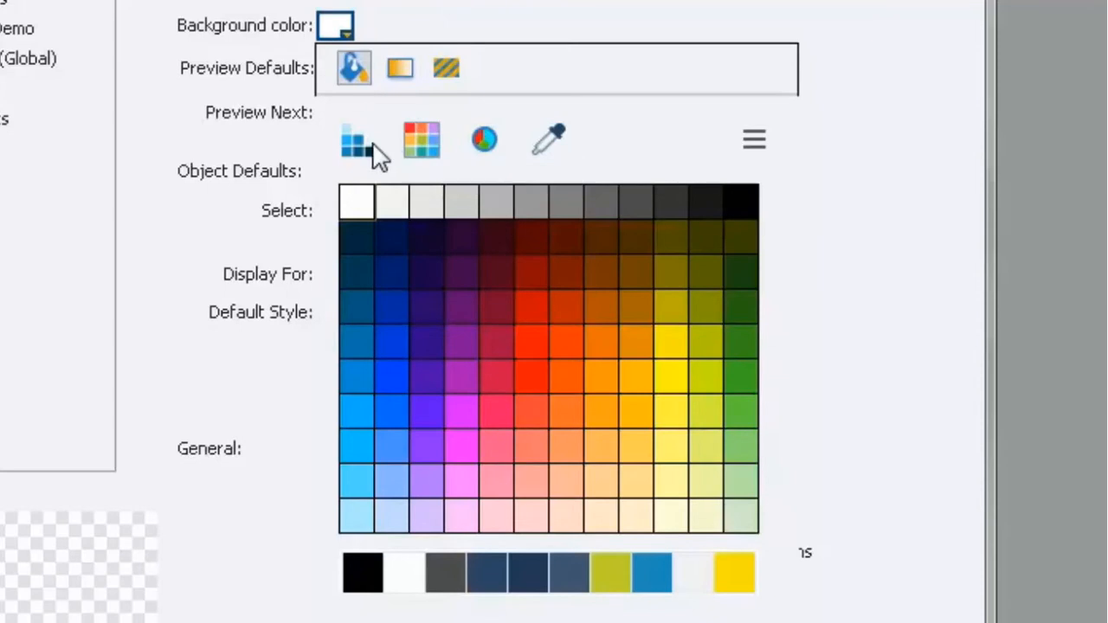
mouse_move(485, 139)
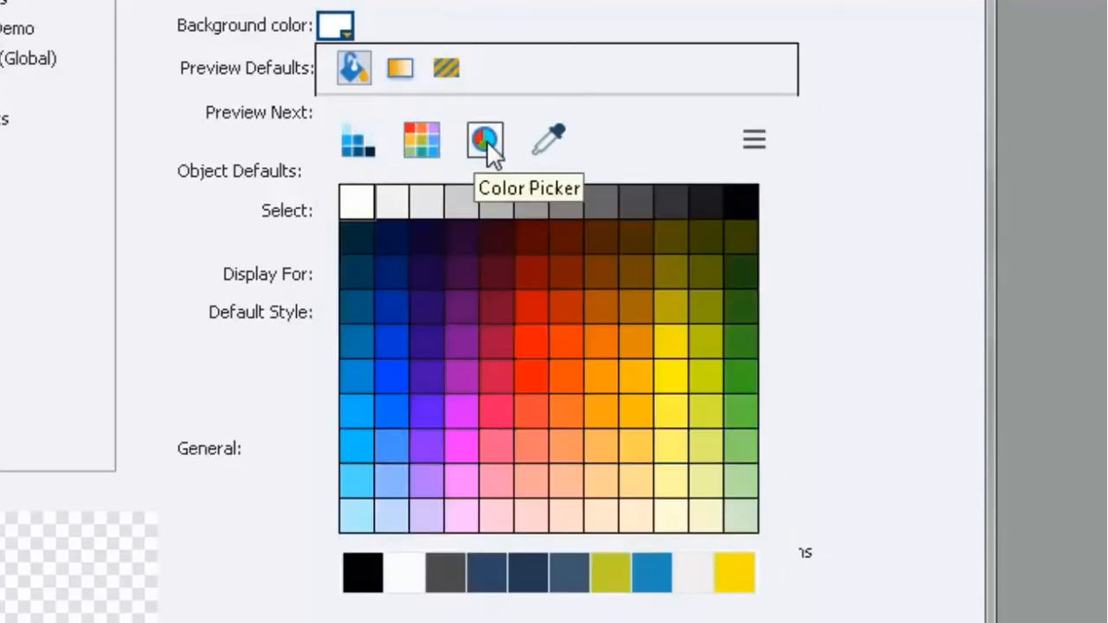
left_click(485, 140)
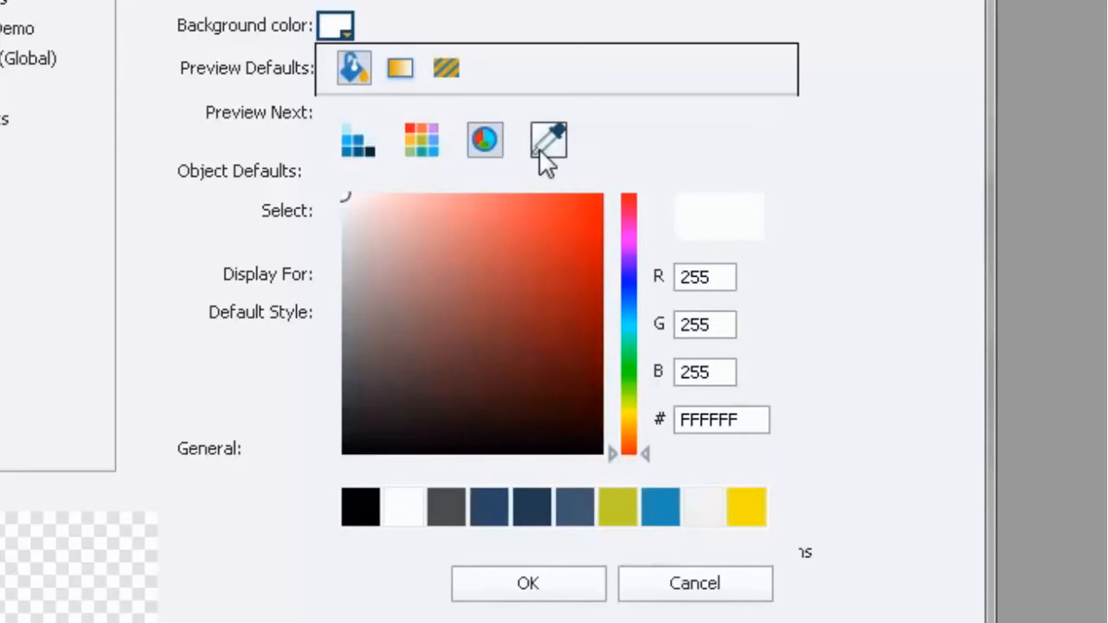
mouse_move(550, 142)
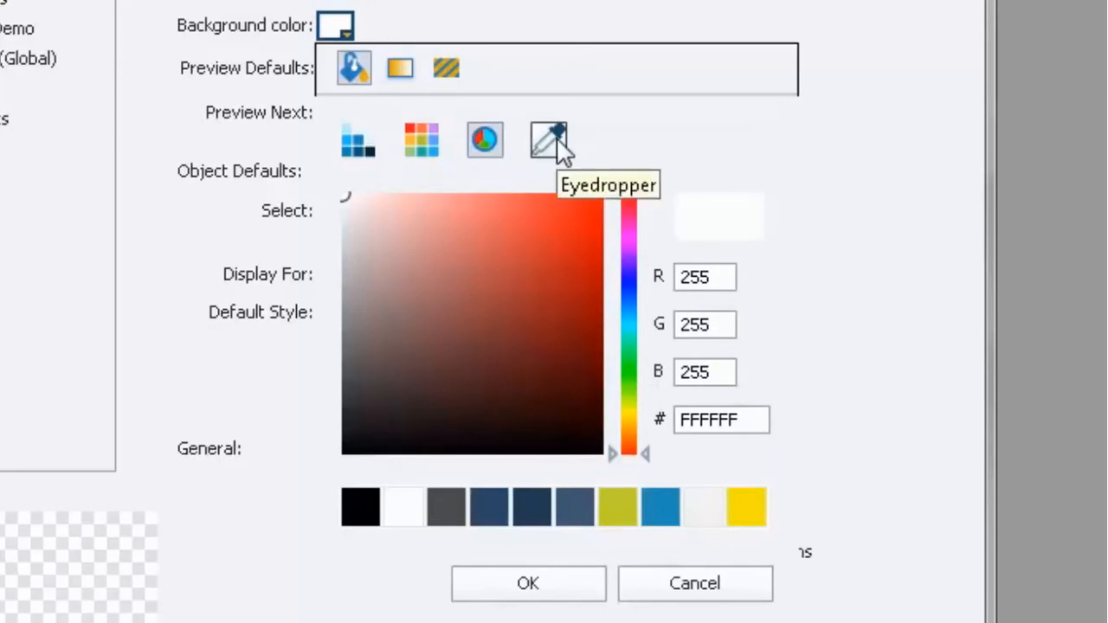
mouse_move(676, 128)
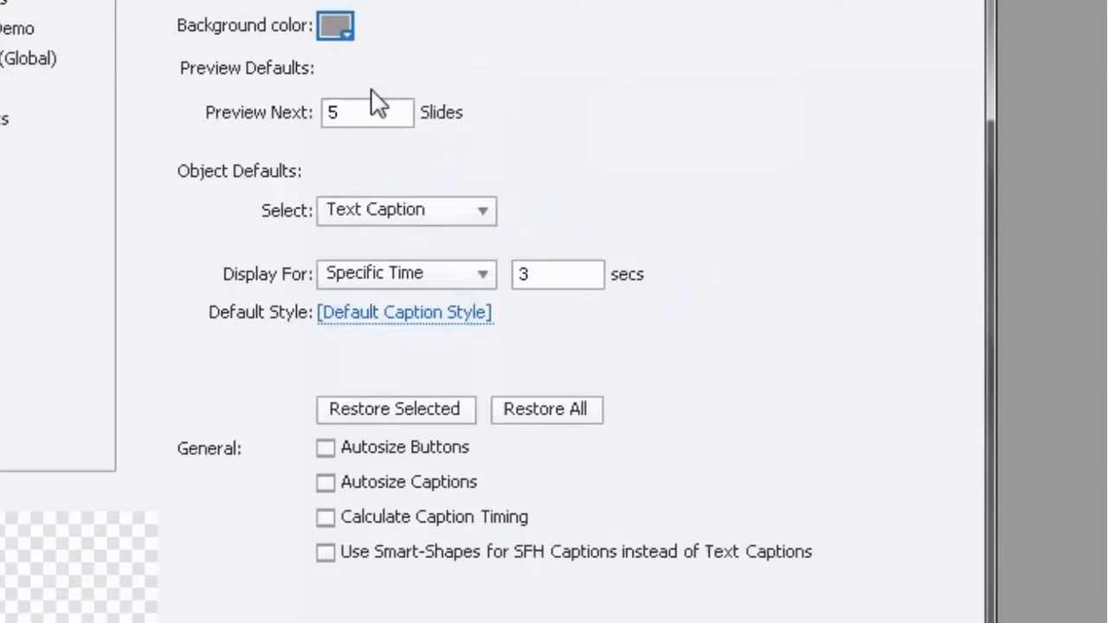
left_click(336, 26)
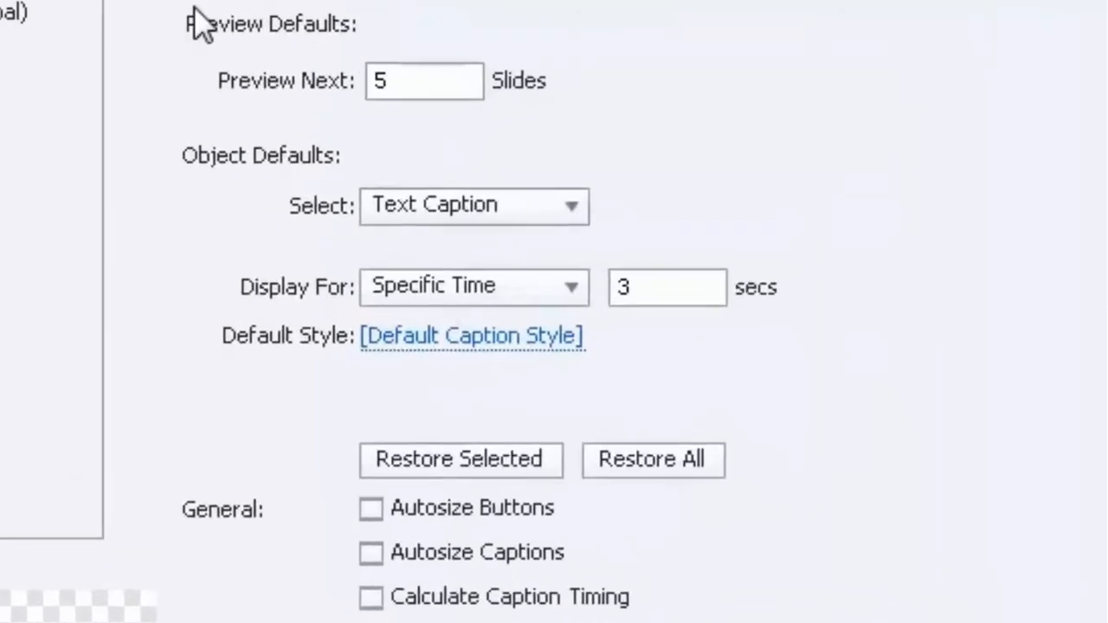
mouse_move(419, 53)
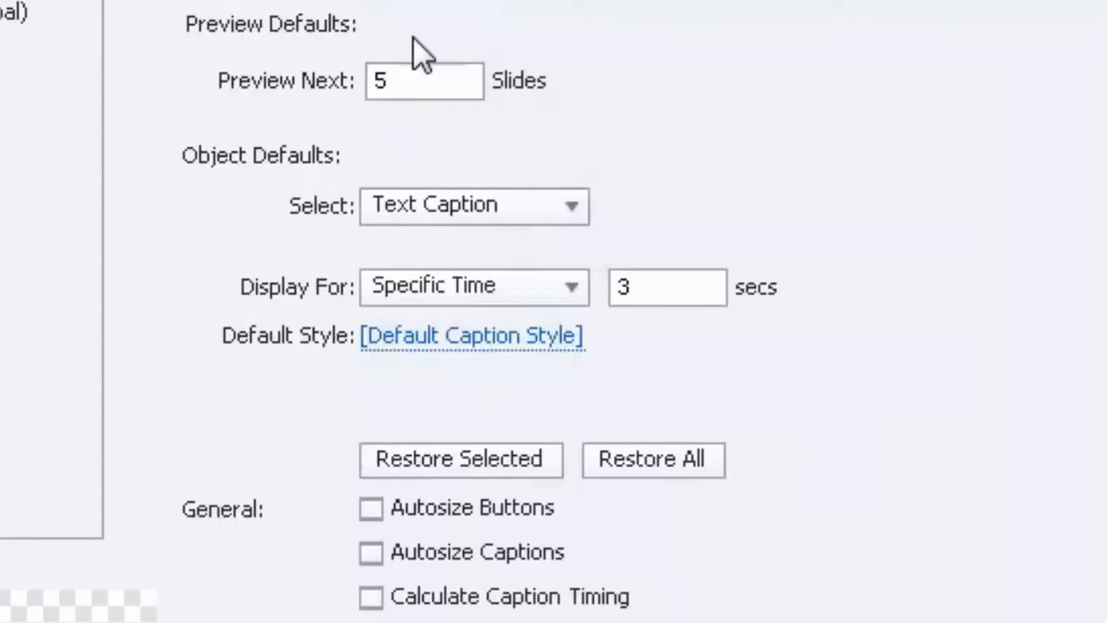
left_click(398, 83)
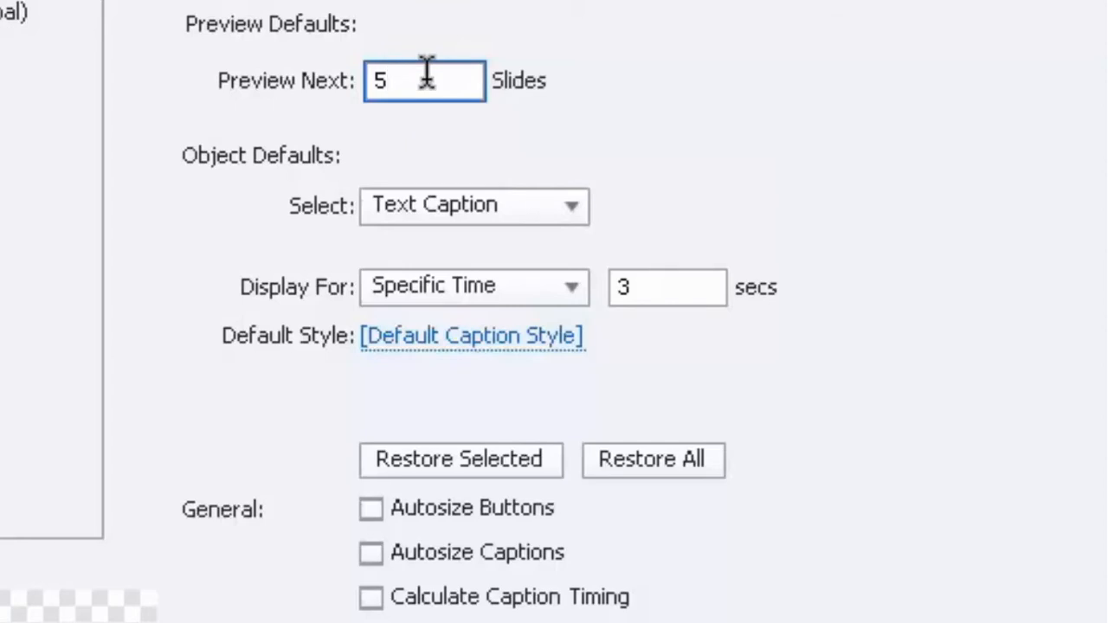
scroll("down", 3)
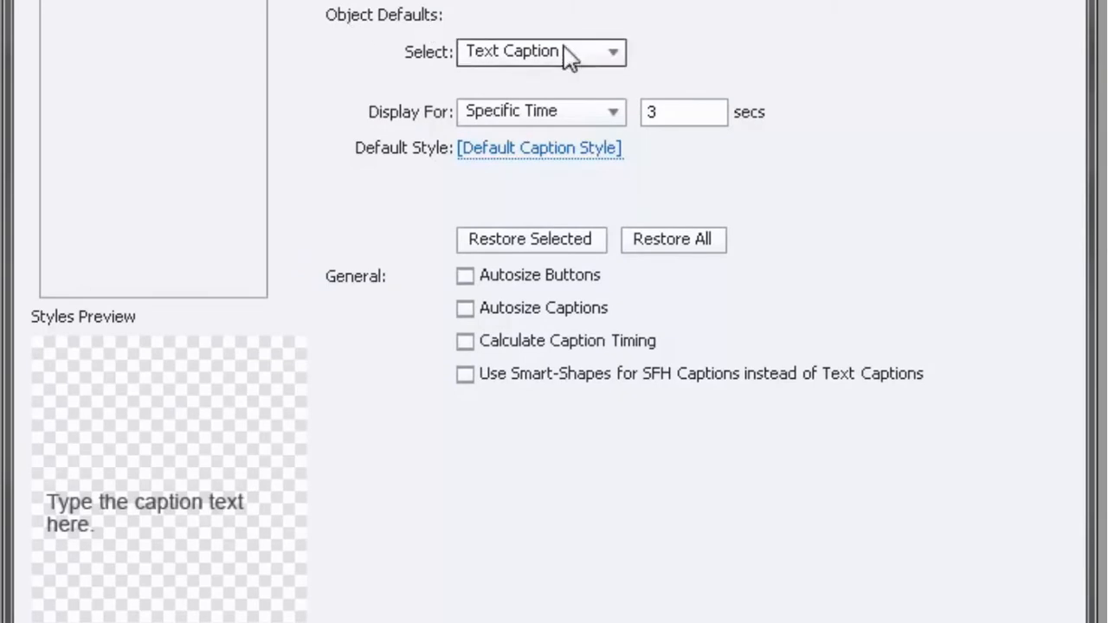
Show the Object Defaults type list, from Text Caption to Rollover Smart Shape.
left_click(541, 52)
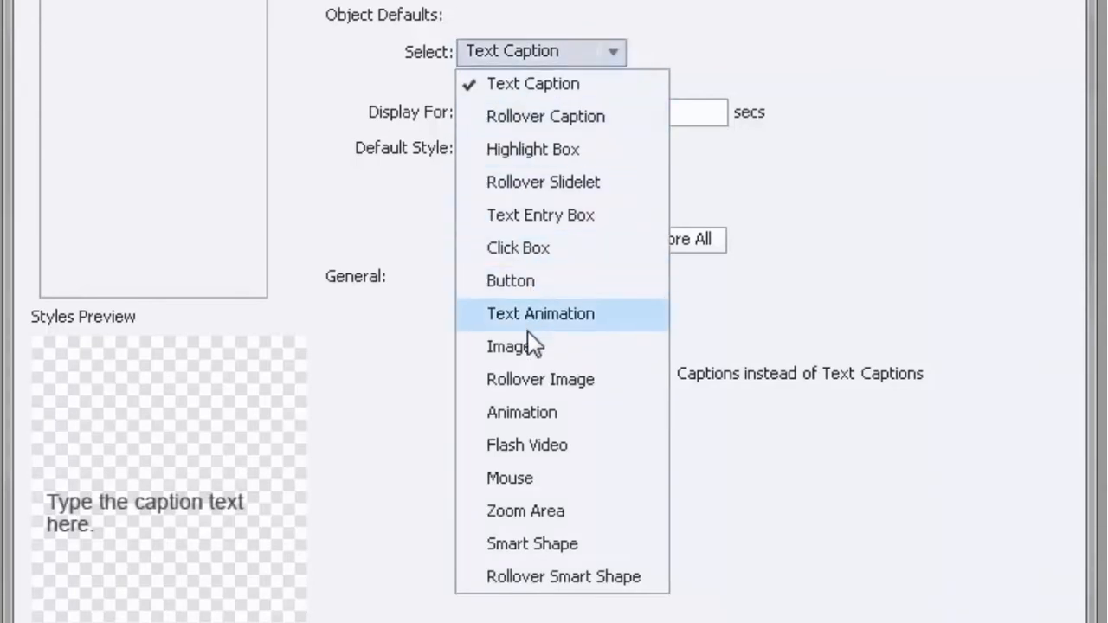
mouse_move(554, 433)
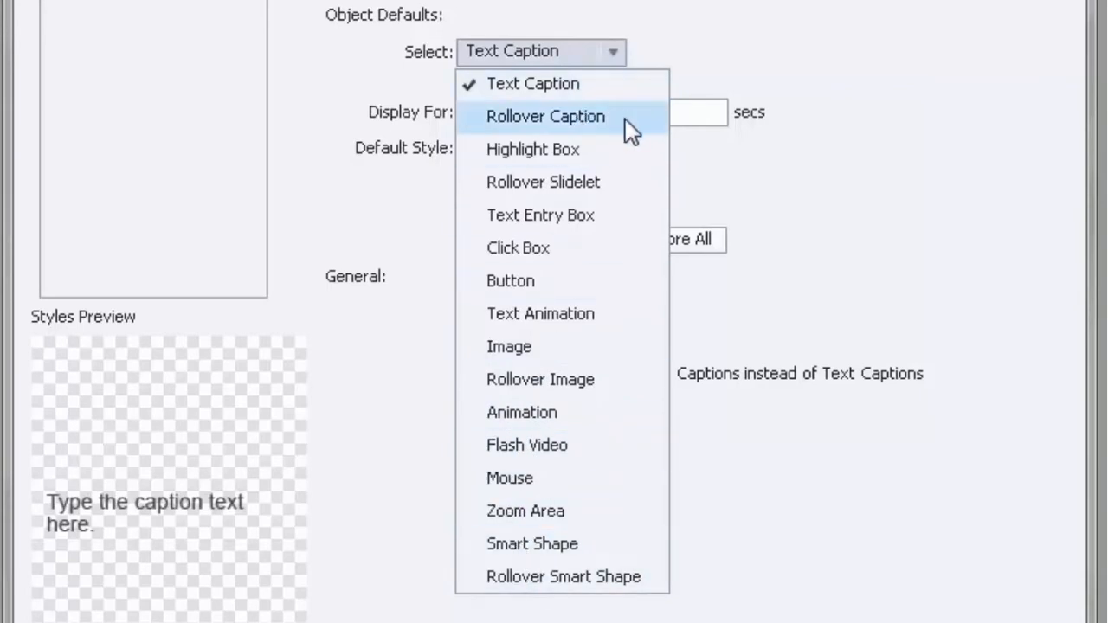
mouse_move(617, 156)
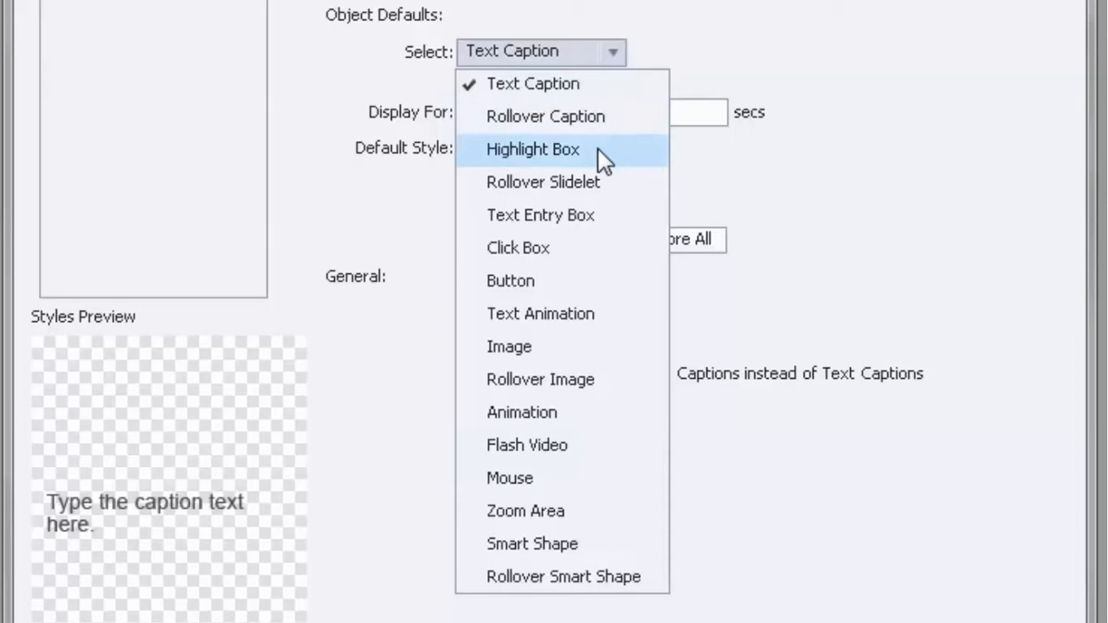
mouse_move(623, 181)
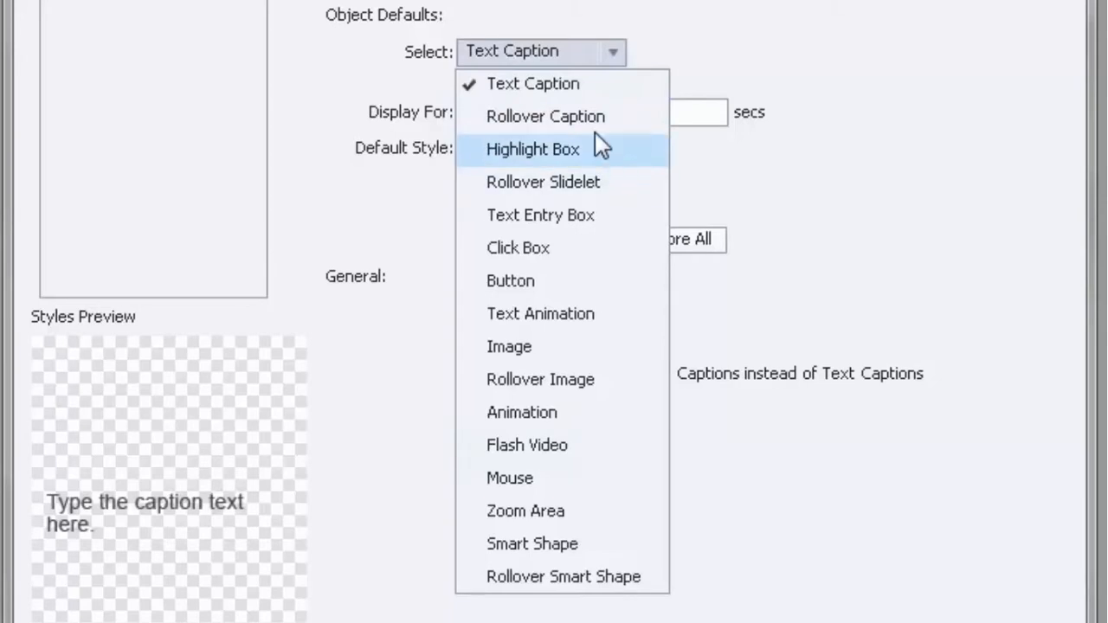
mouse_move(523, 90)
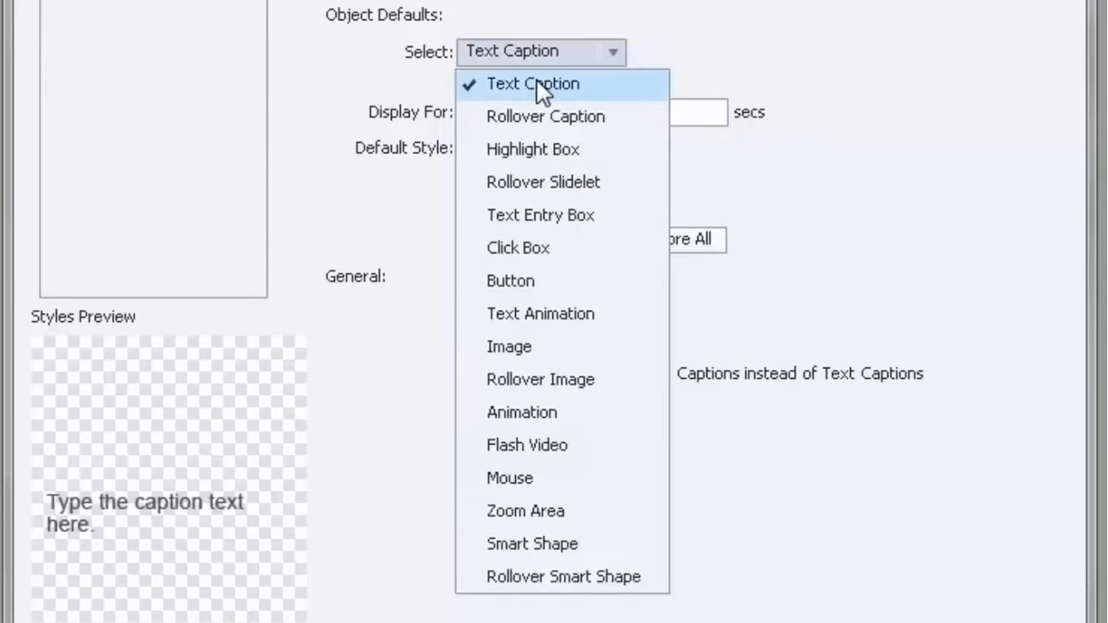
mouse_move(533, 544)
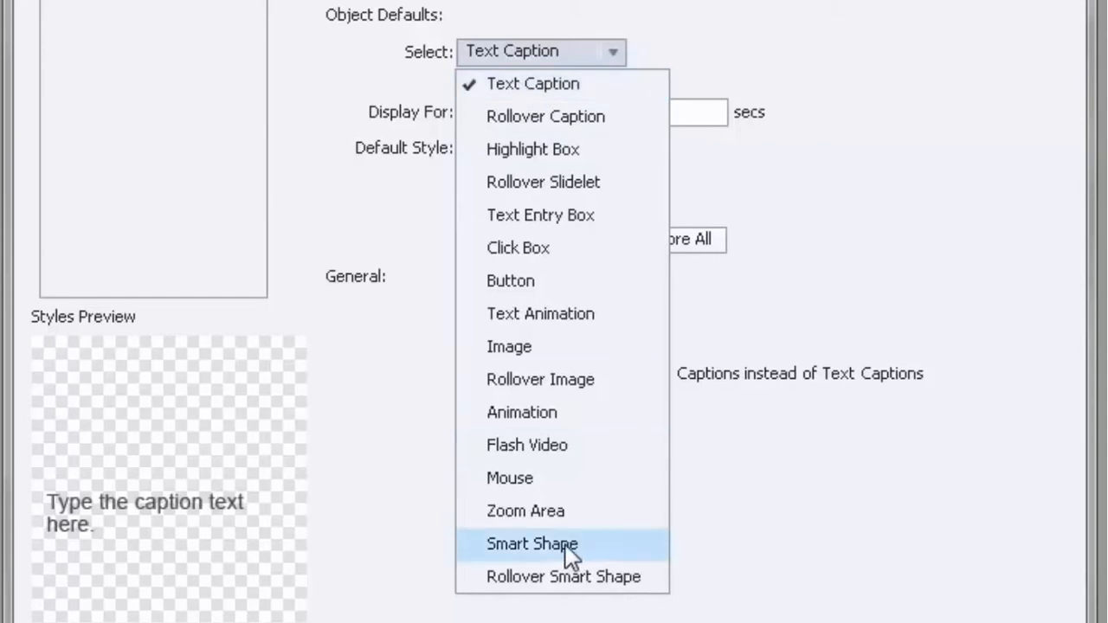
mouse_move(606, 553)
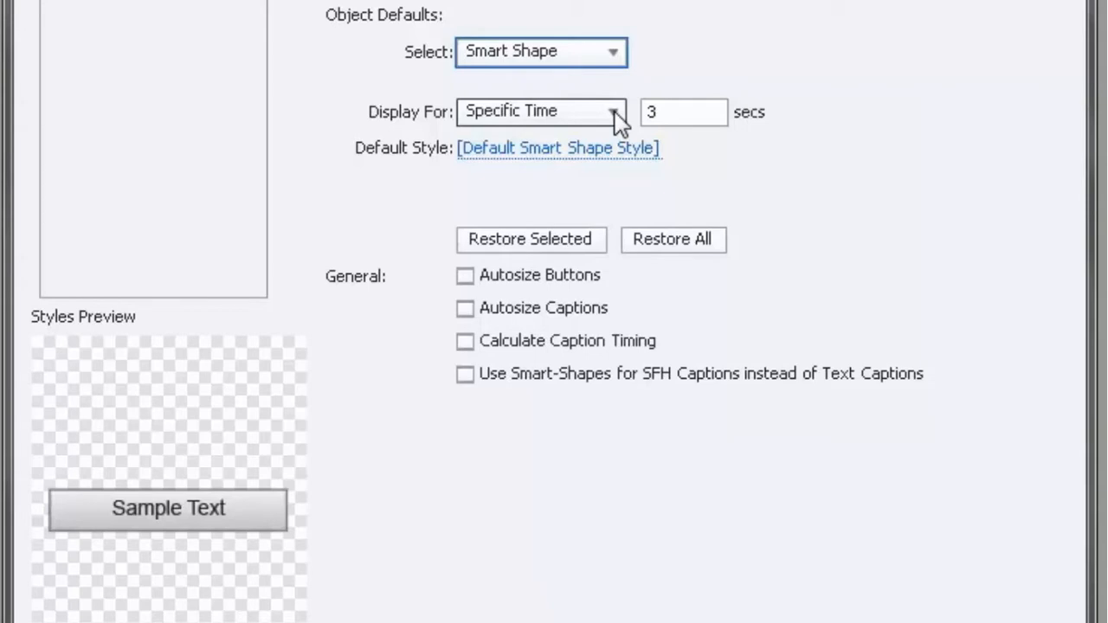
mouse_move(582, 128)
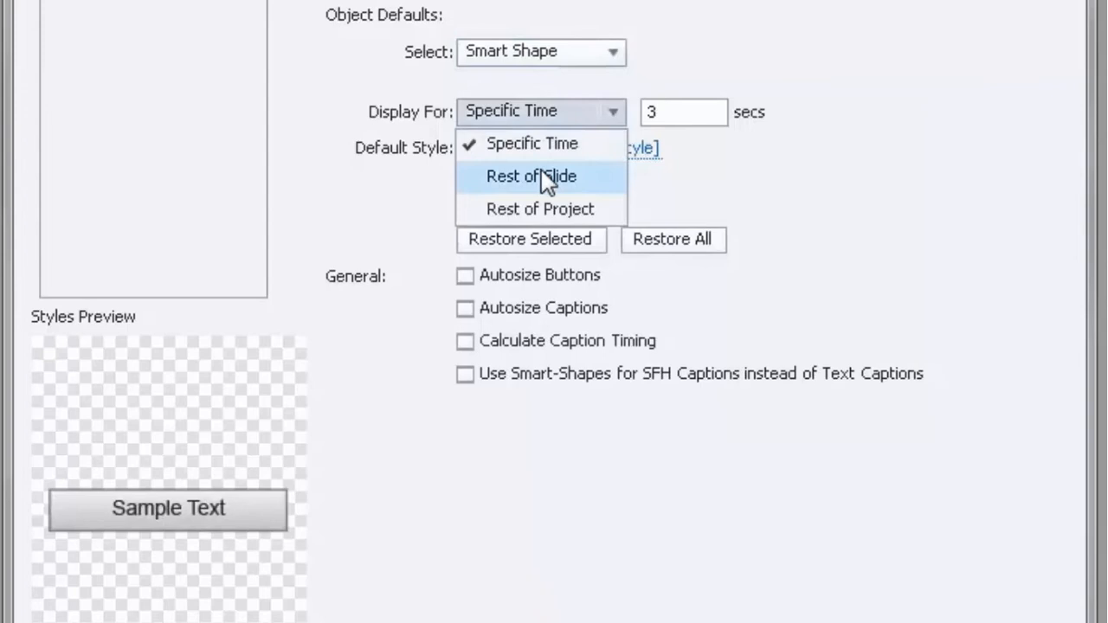
Switch object defaults to Image and set Display For to Rest of Slide.
left_click(530, 177)
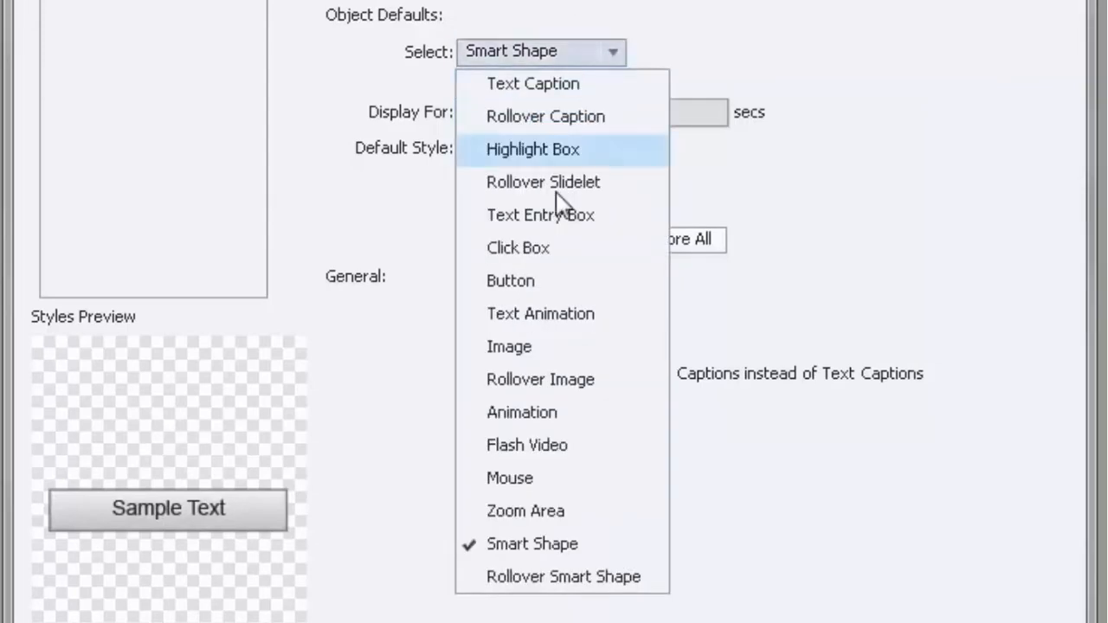
left_click(509, 346)
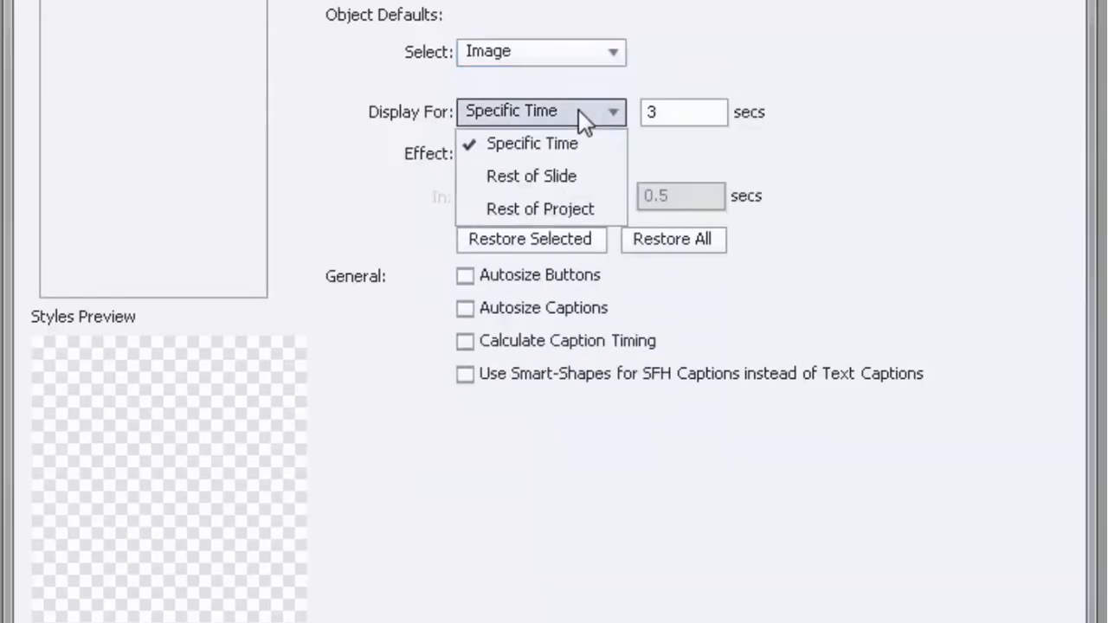
left_click(531, 177)
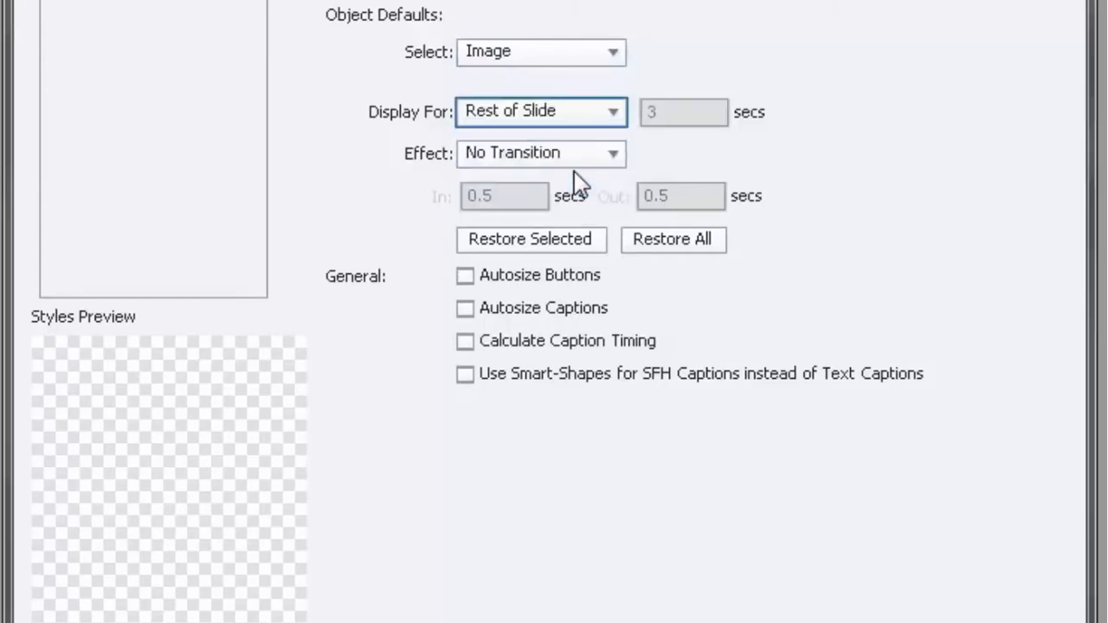
mouse_move(461, 171)
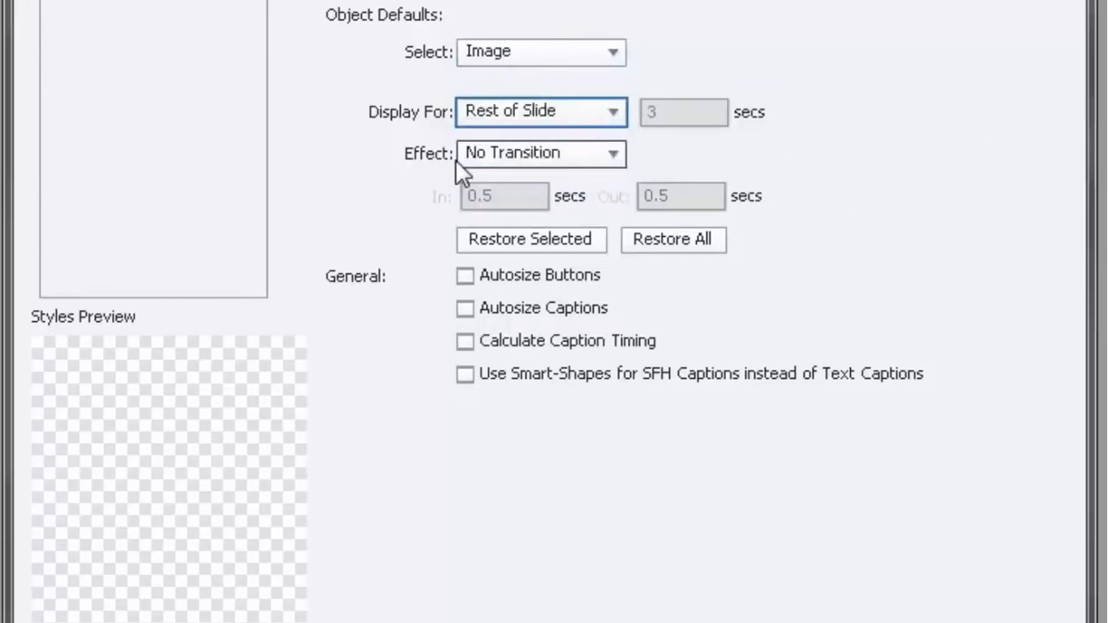
mouse_move(714, 164)
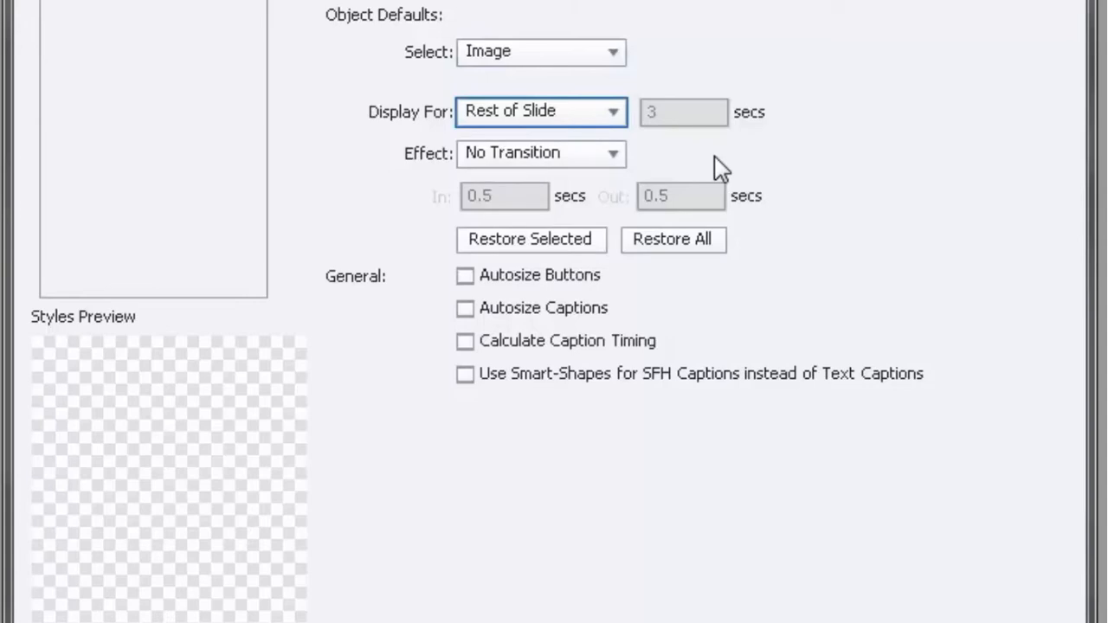
mouse_move(915, 142)
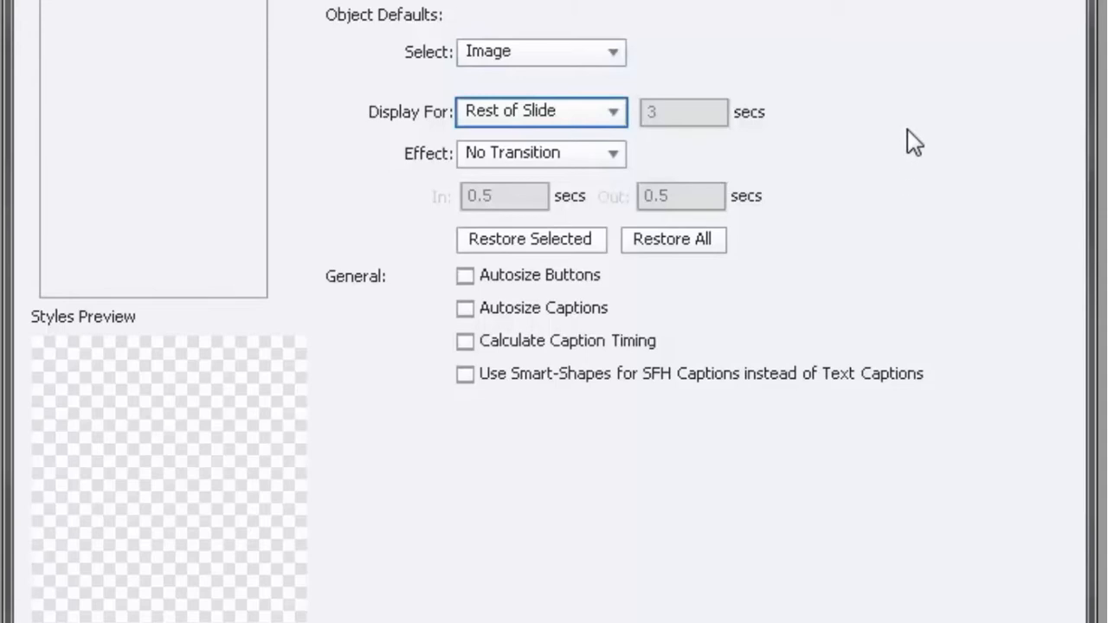
scroll("down", 3)
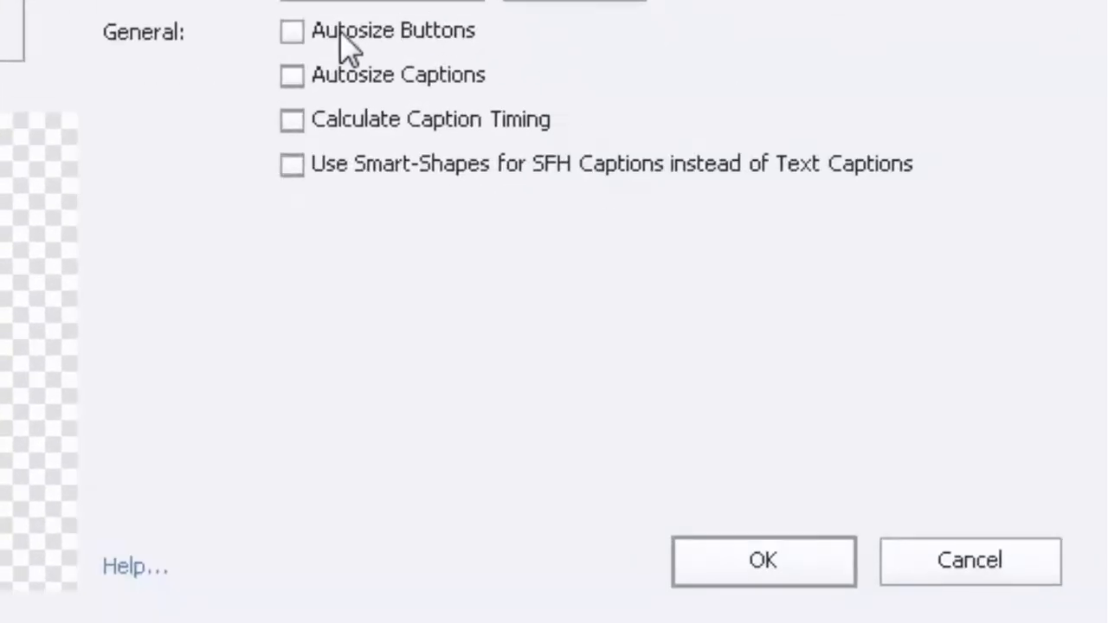
mouse_move(459, 48)
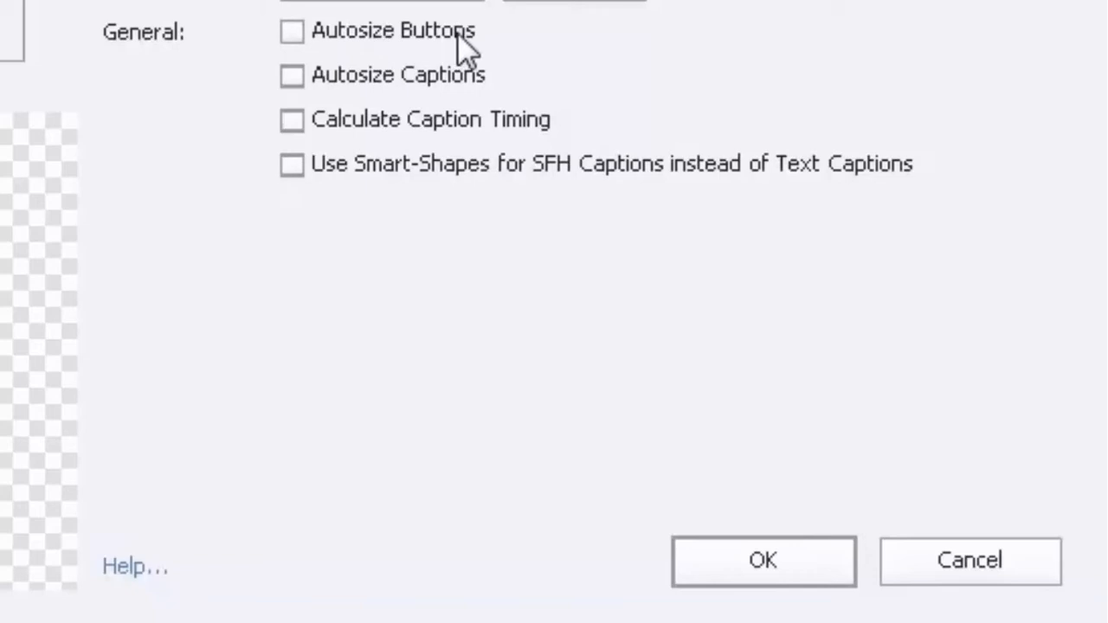
mouse_move(485, 118)
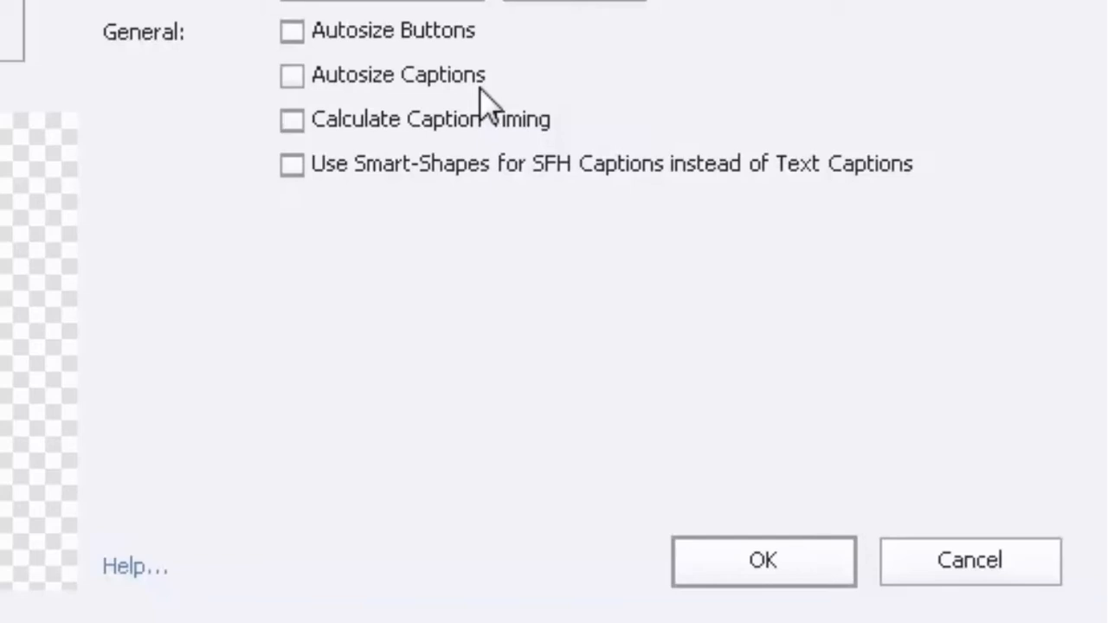
mouse_move(454, 112)
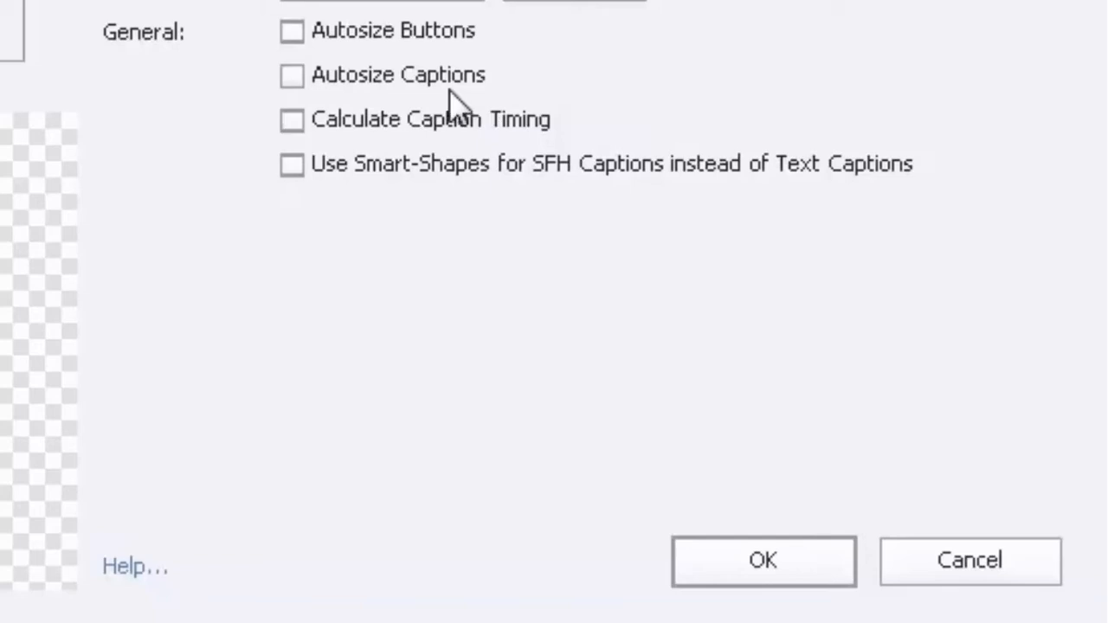
Turn on Autosize Captions while leaving Autosize Buttons off.
left_click(291, 75)
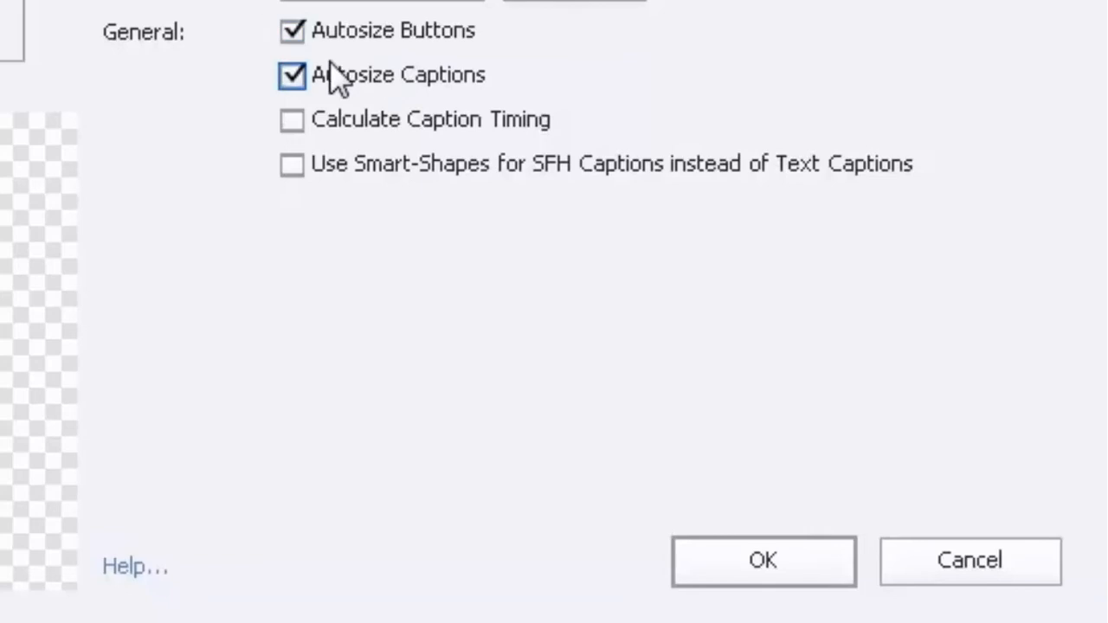
left_click(290, 31)
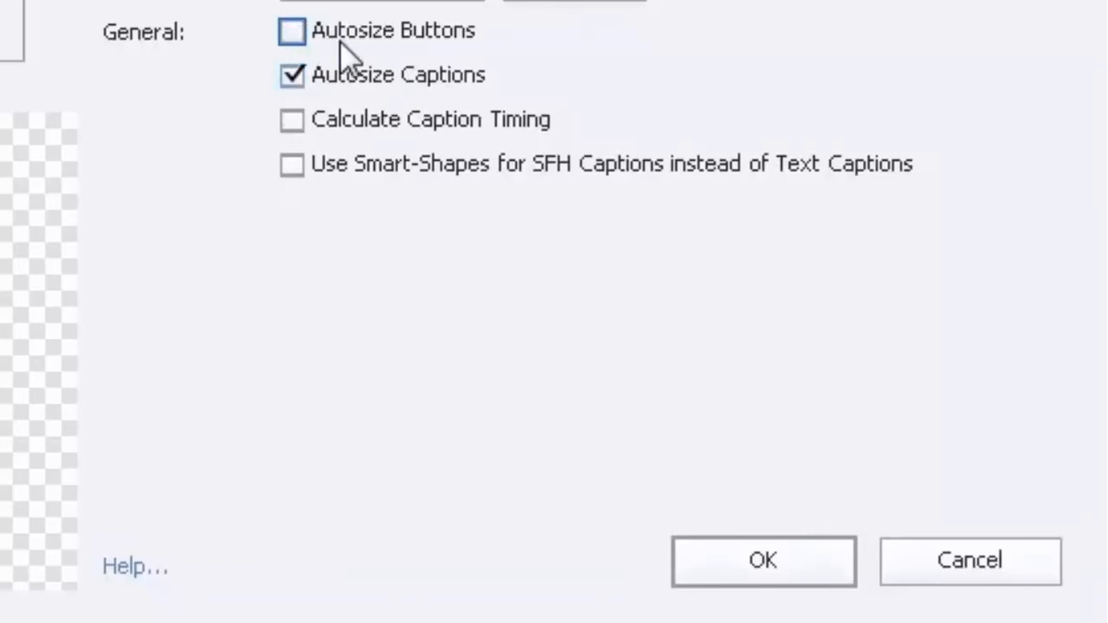
mouse_move(499, 71)
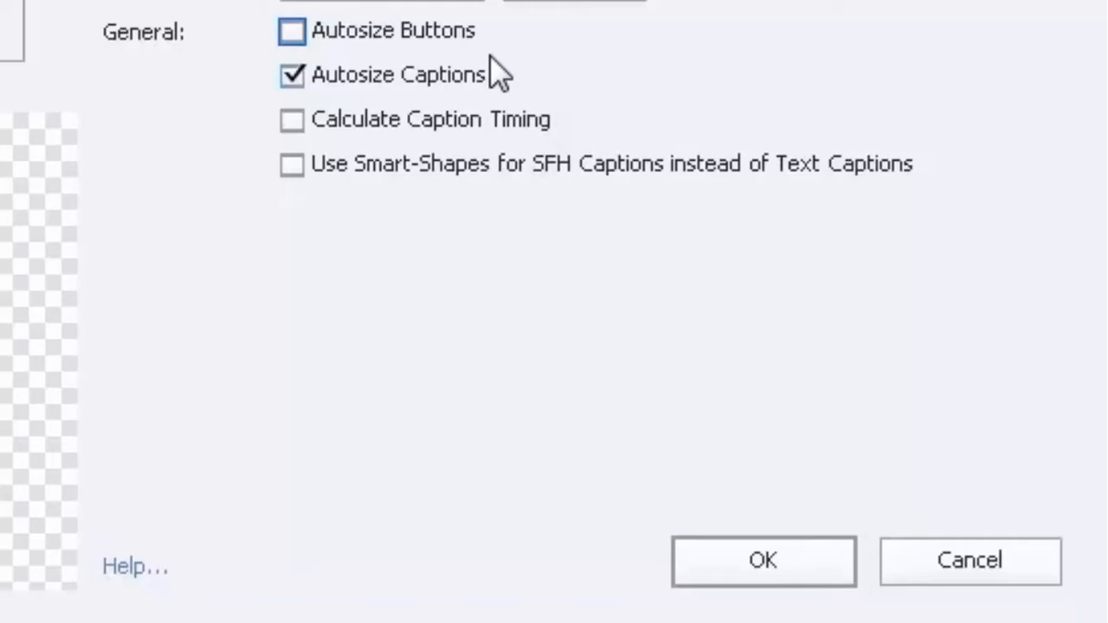
mouse_move(384, 90)
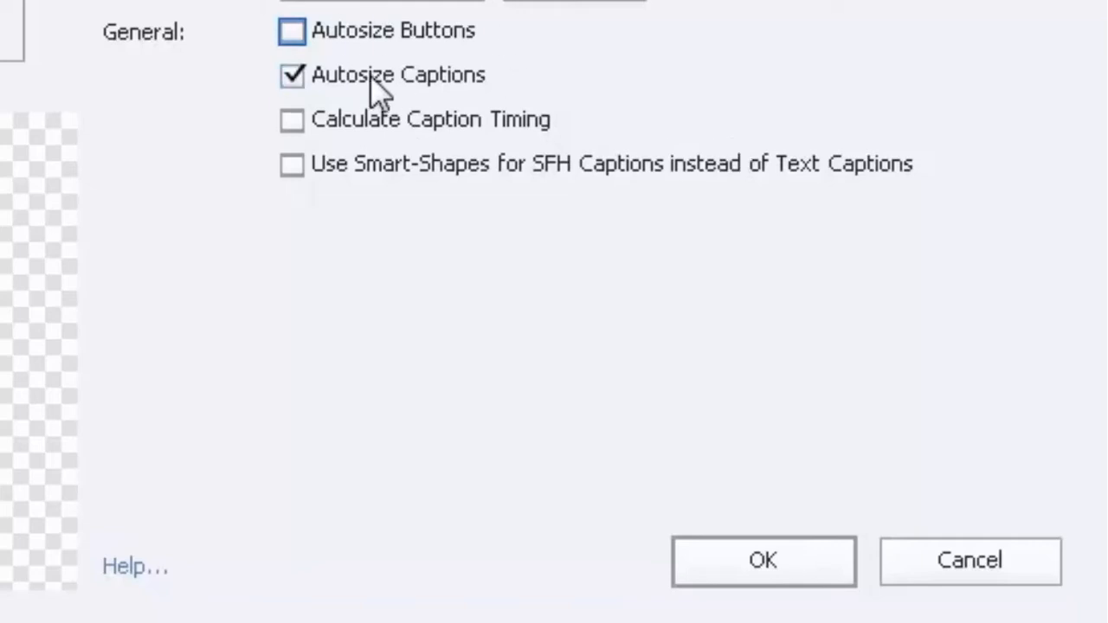
mouse_move(620, 79)
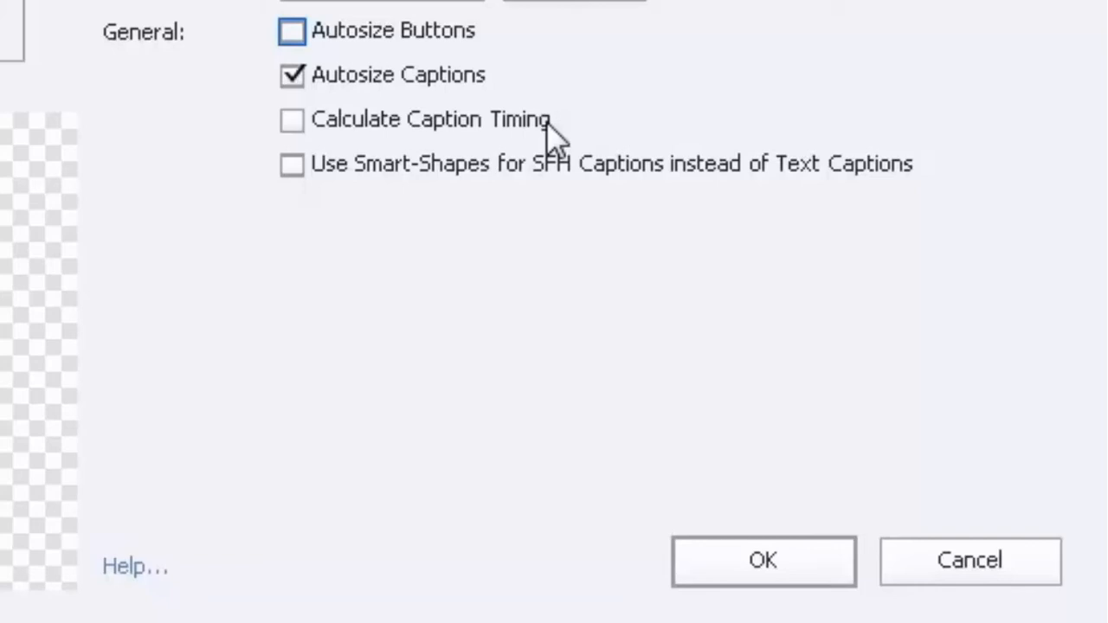
mouse_move(326, 137)
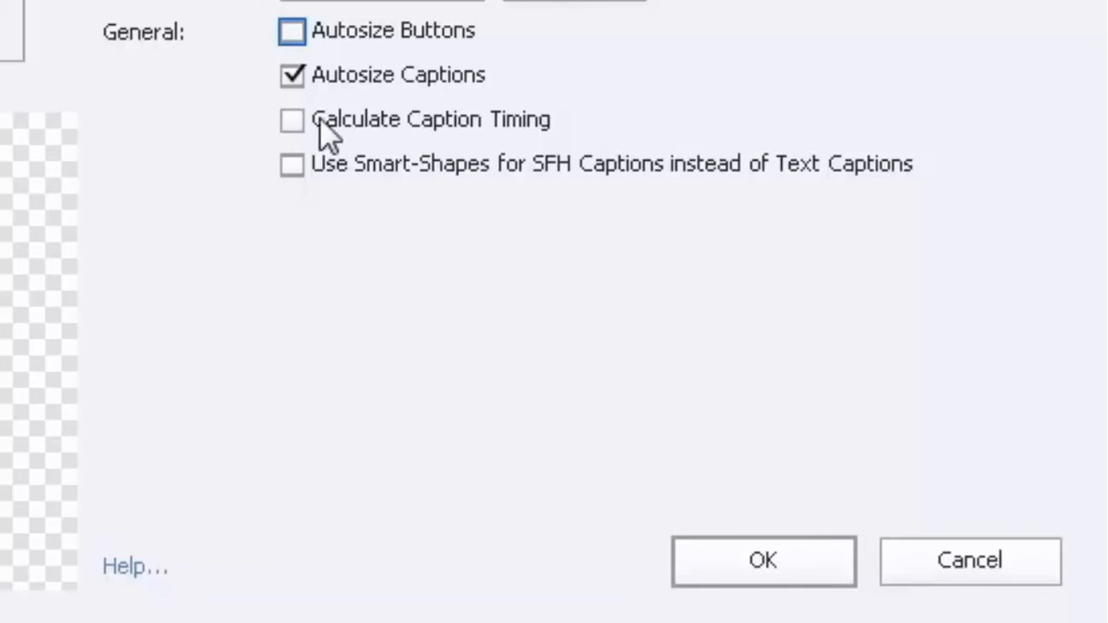
Turn on Calculate Caption Timing under General defaults.
left_click(291, 120)
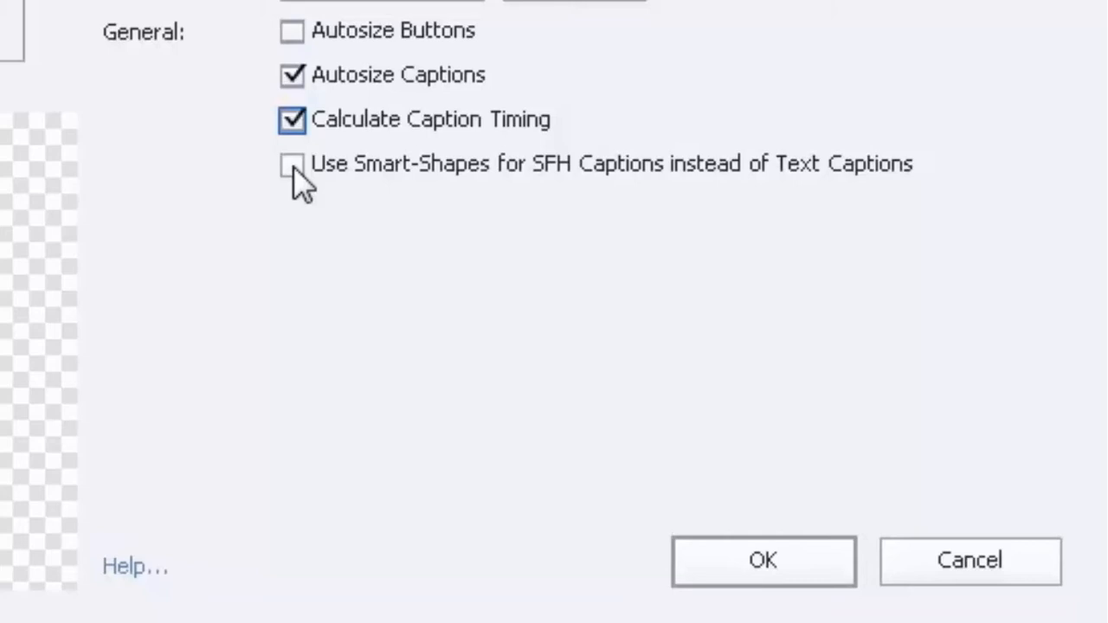
Enable Use Smart-Shapes for SFH Captions instead of Text Captions.
left_click(291, 164)
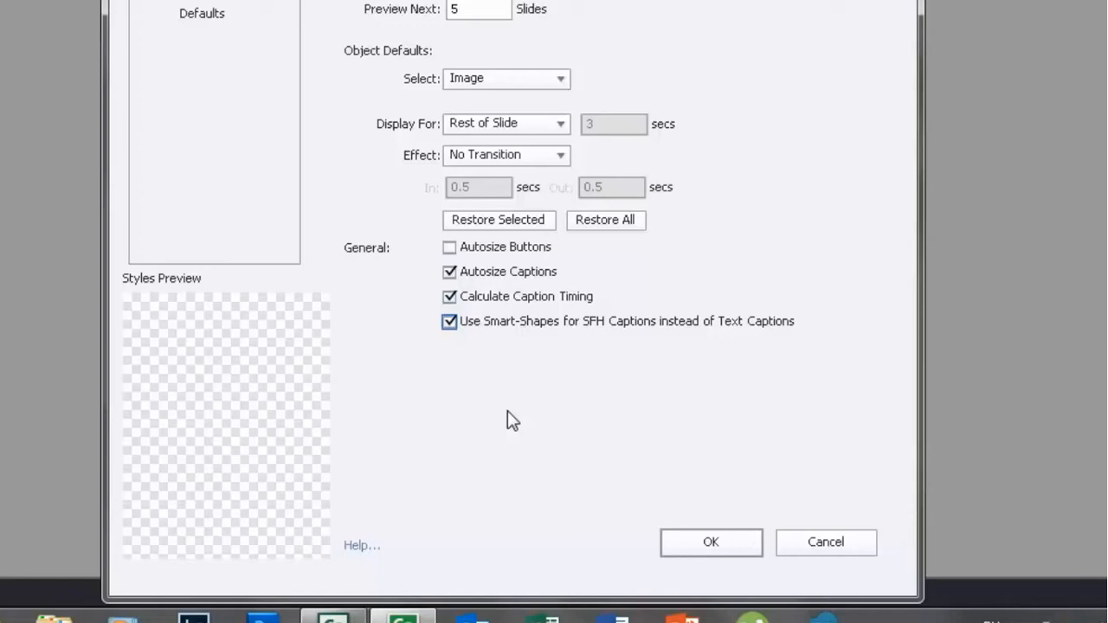
mouse_move(506, 336)
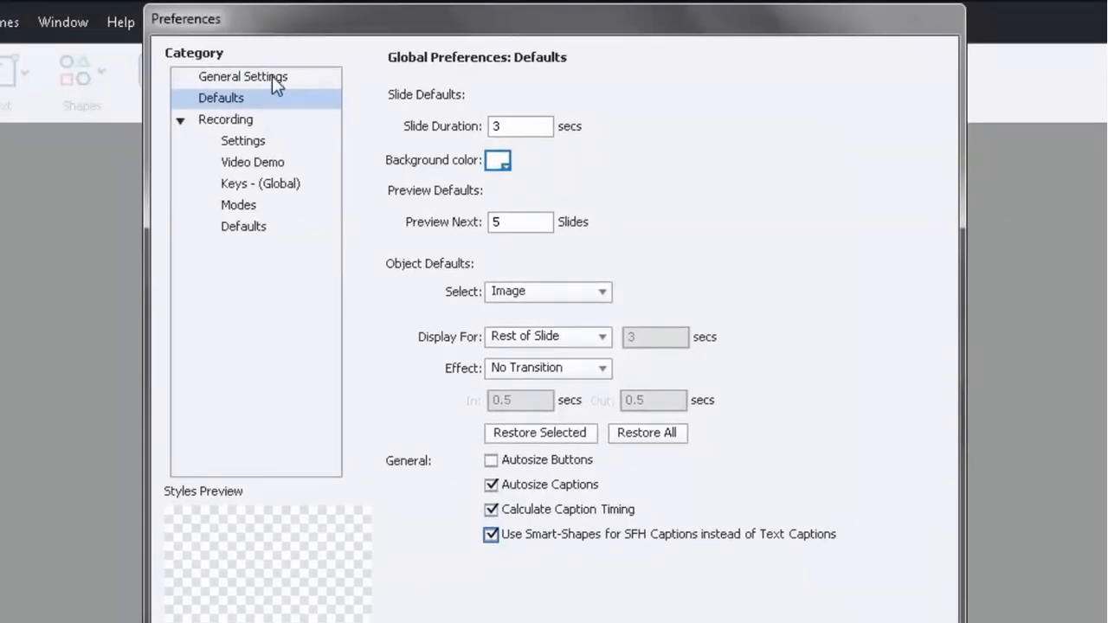
In General Settings, check Rescale Imported/Pasted Slide and keep Generate Project Backup on.
left_click(242, 76)
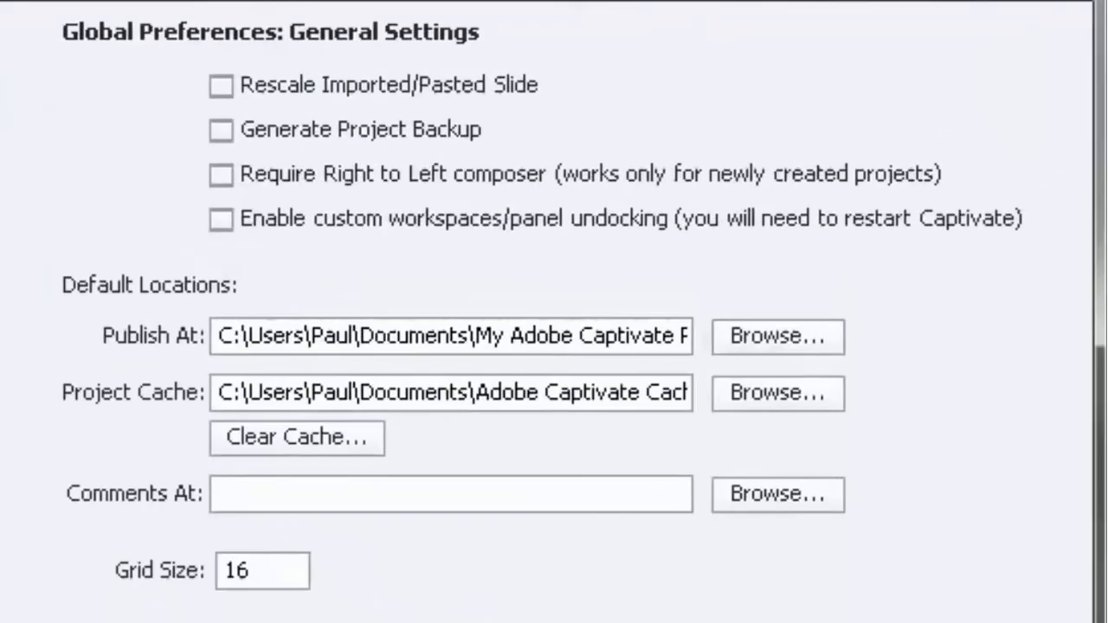
mouse_move(485, 104)
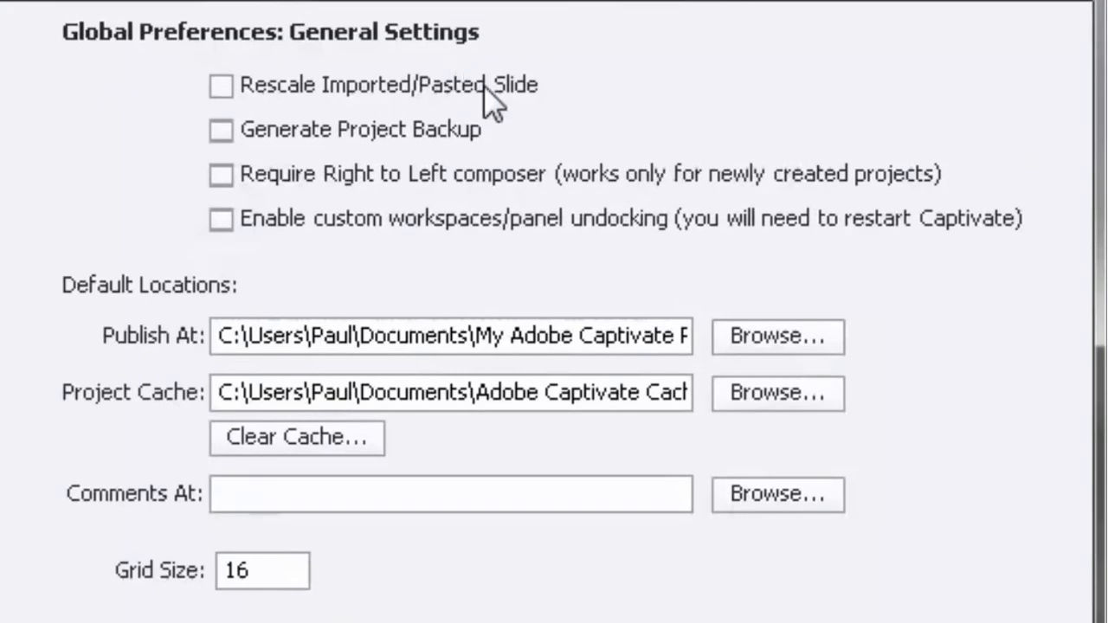
mouse_move(160, 56)
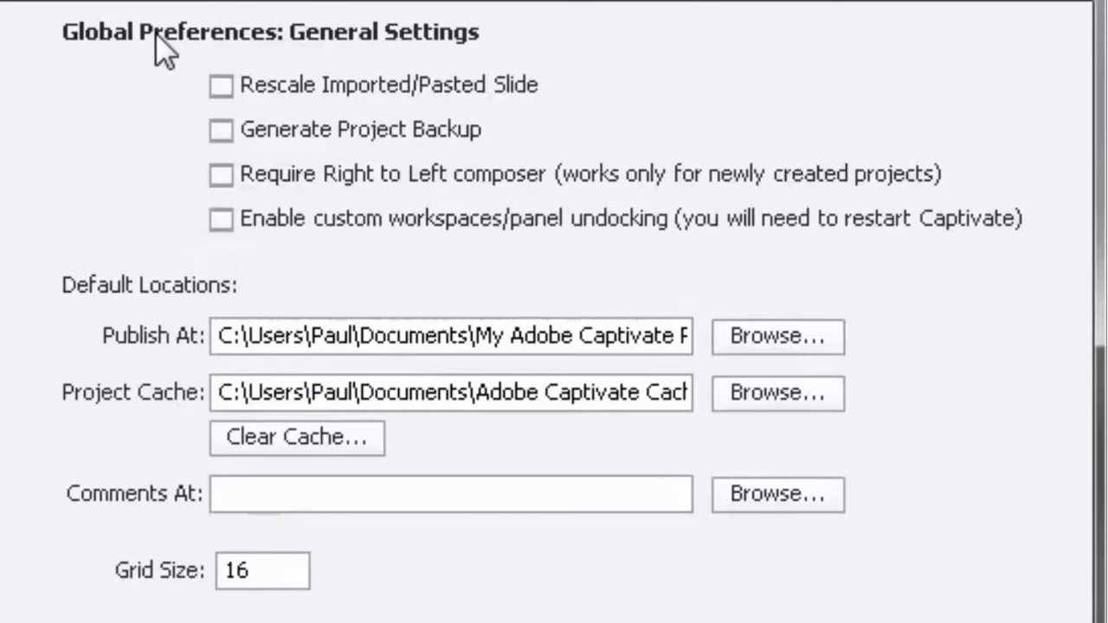
mouse_move(481, 118)
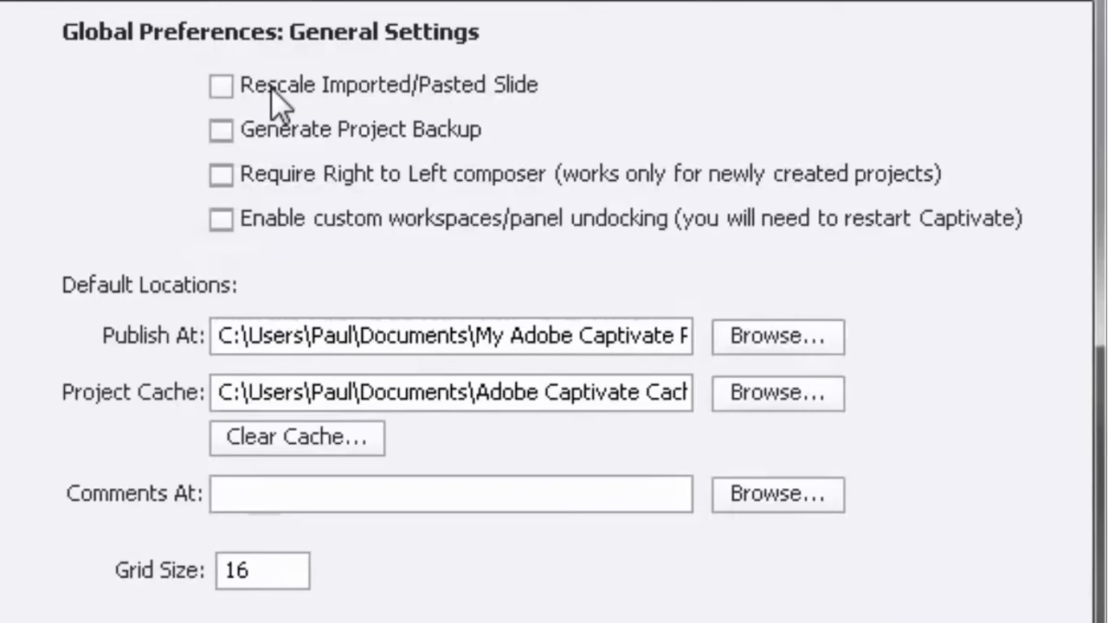
mouse_move(260, 108)
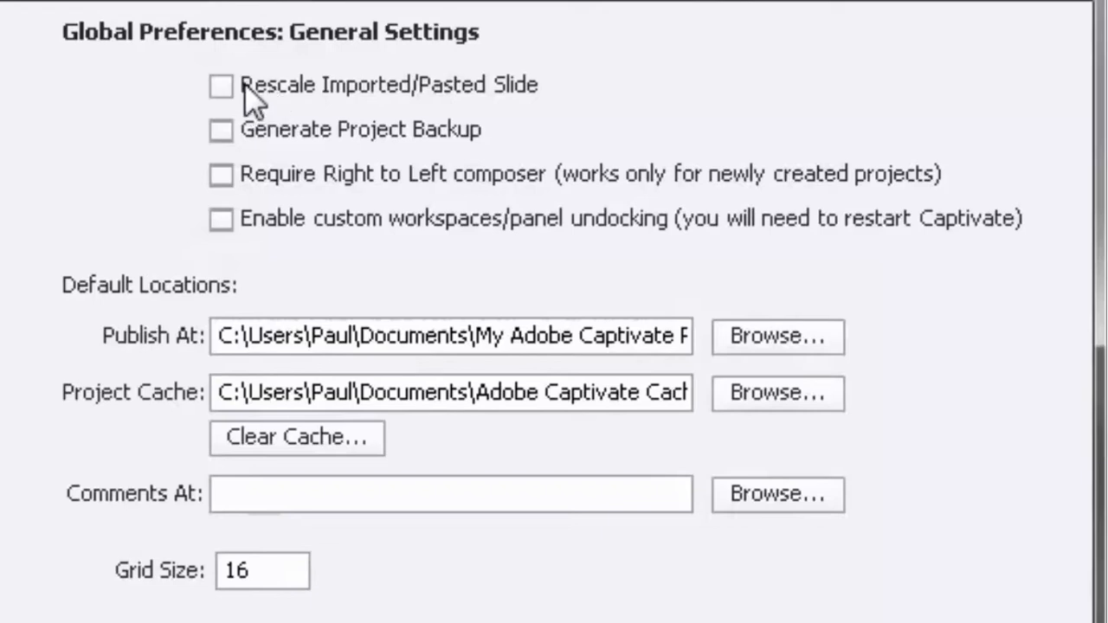
left_click(218, 86)
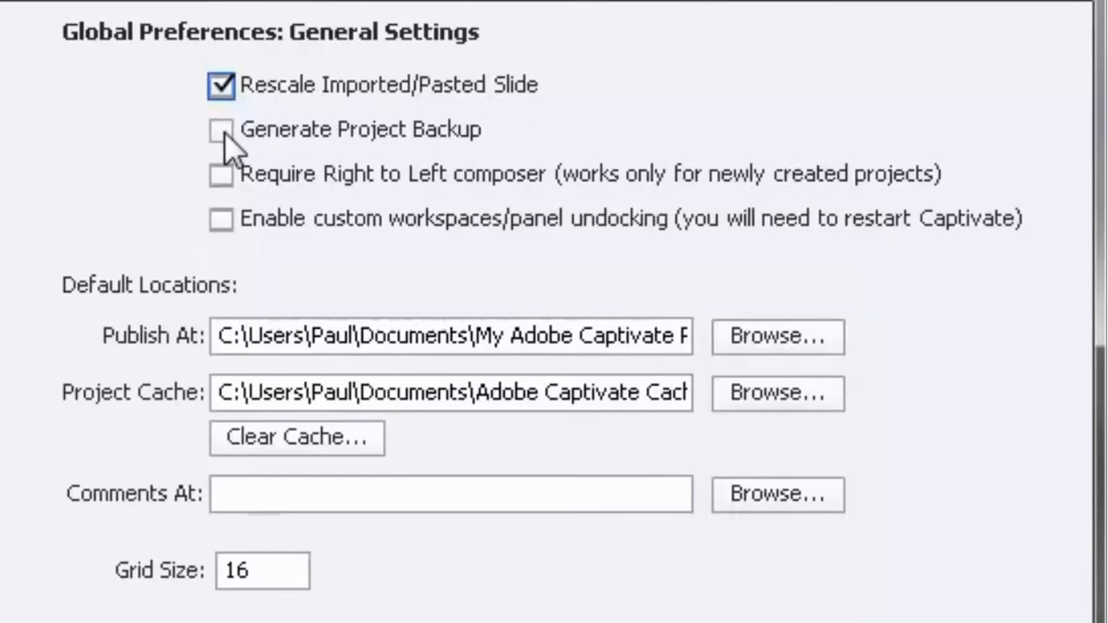
left_click(222, 130)
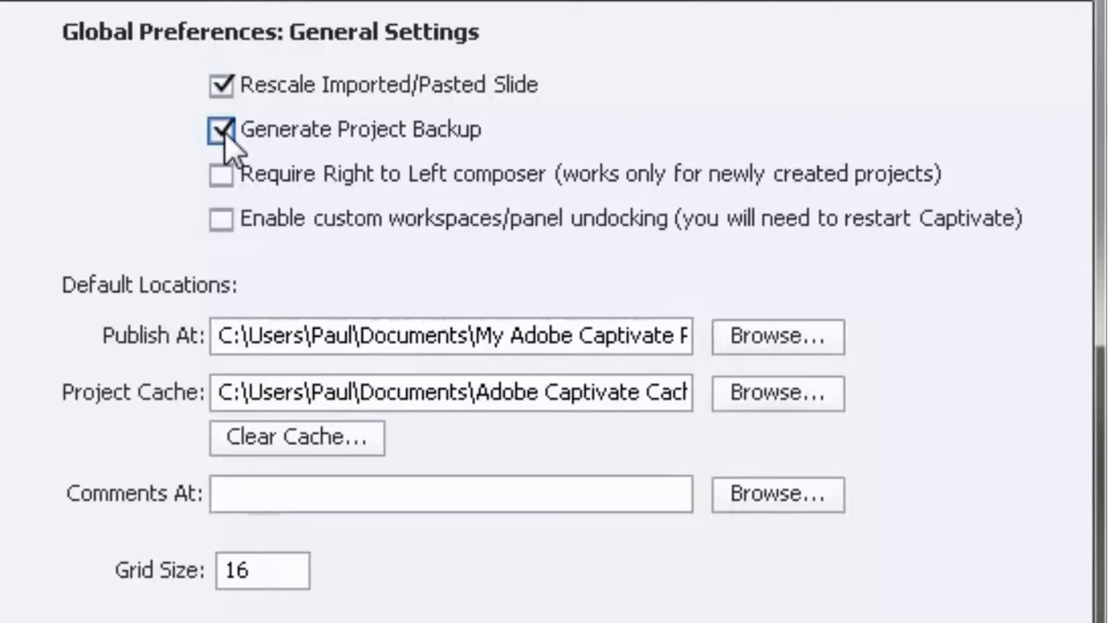
left_click(221, 130)
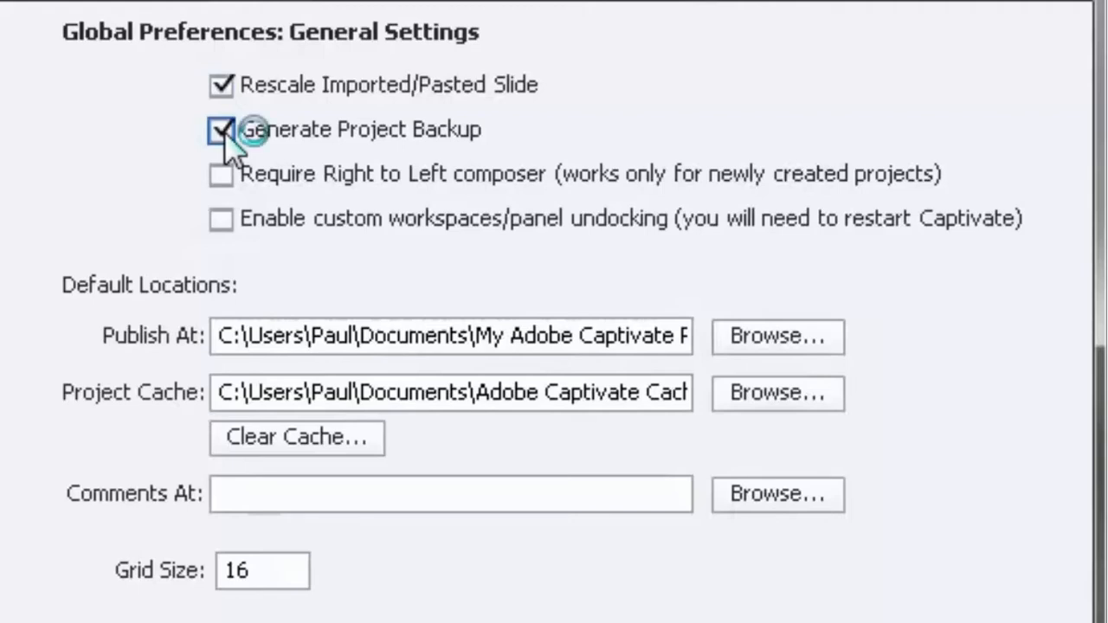
left_click(222, 128)
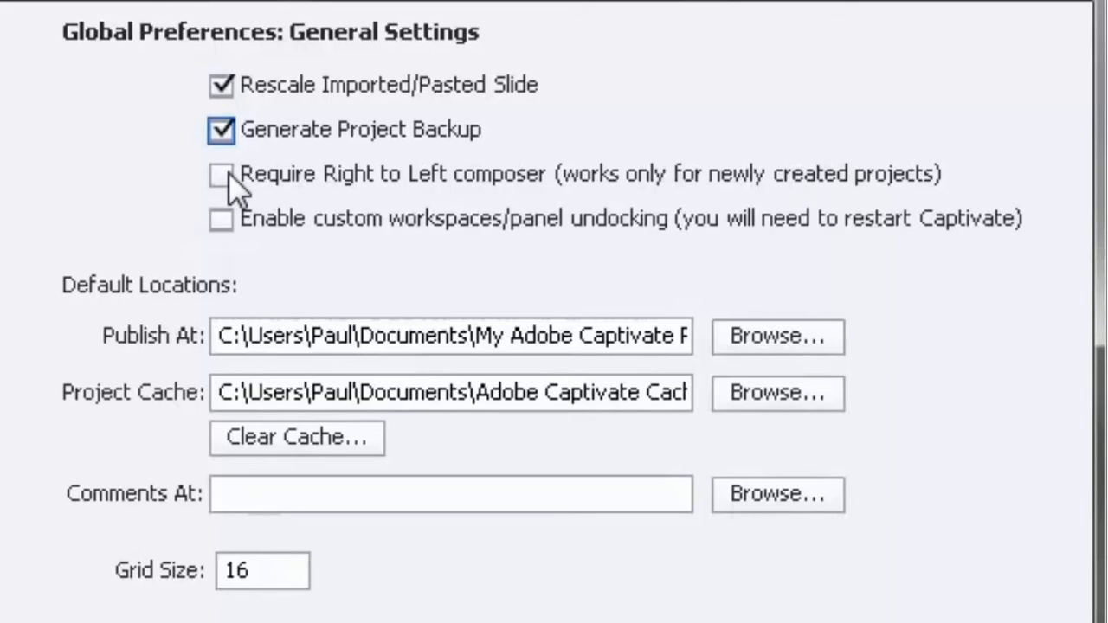
mouse_move(367, 208)
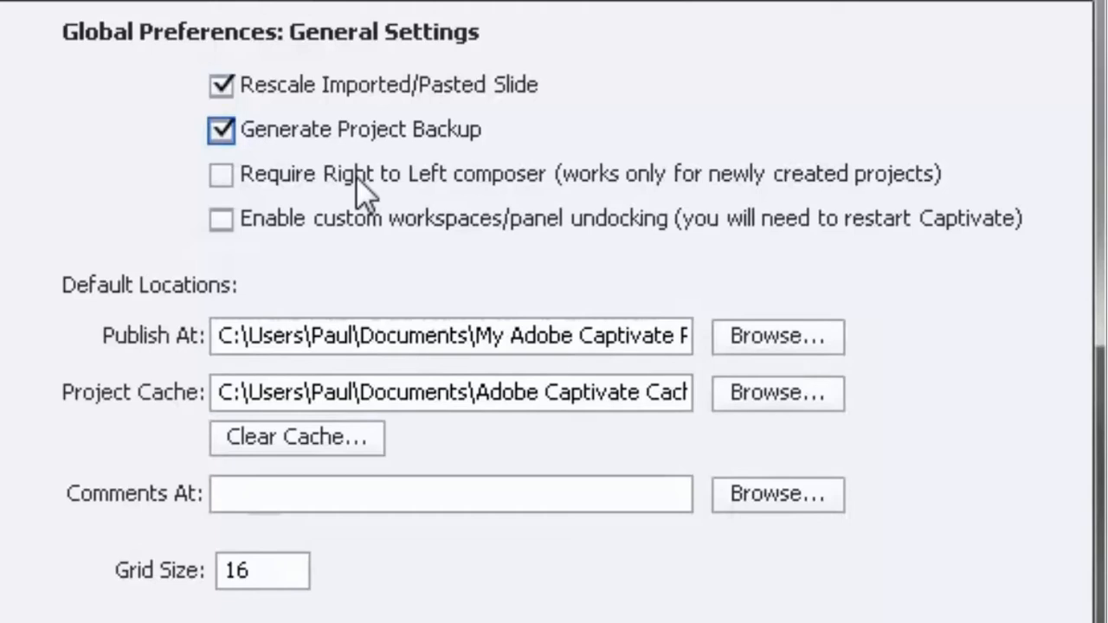
mouse_move(511, 197)
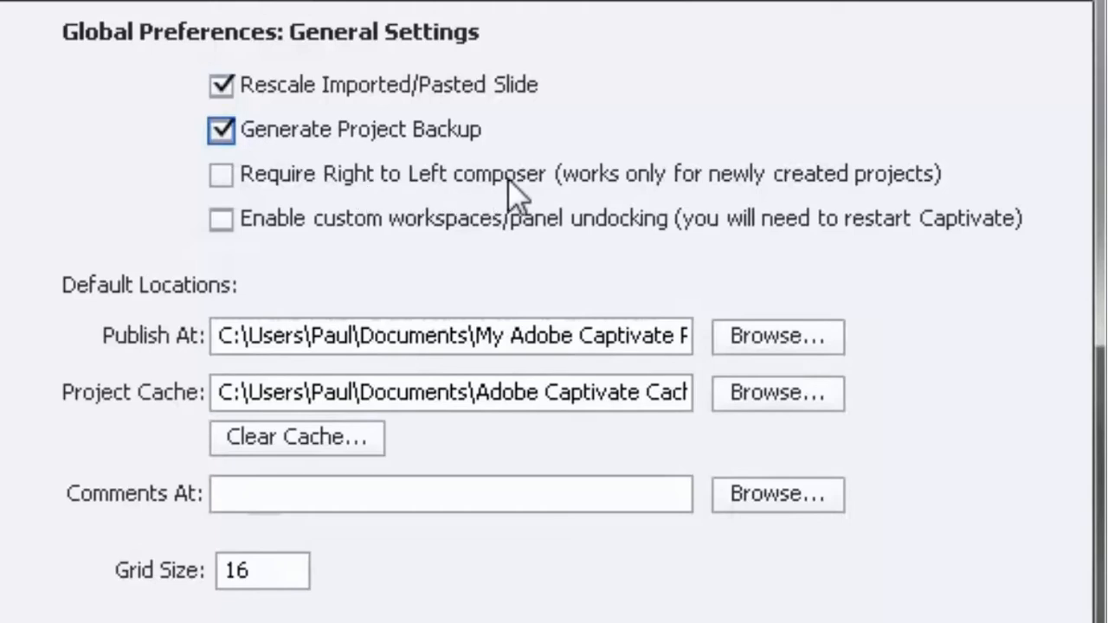
mouse_move(326, 187)
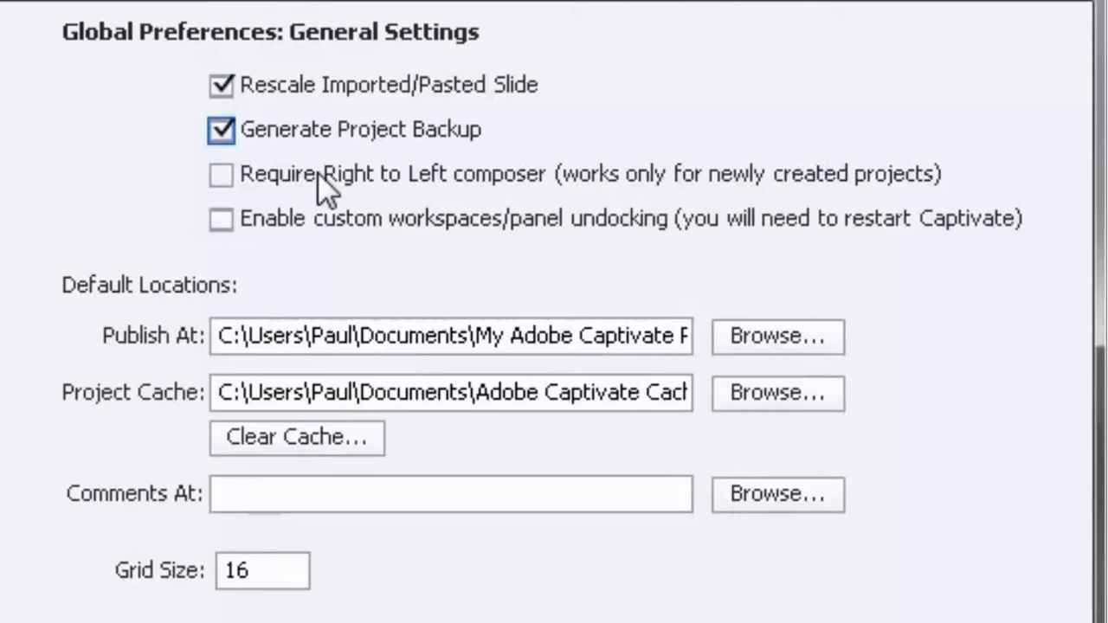
mouse_move(218, 241)
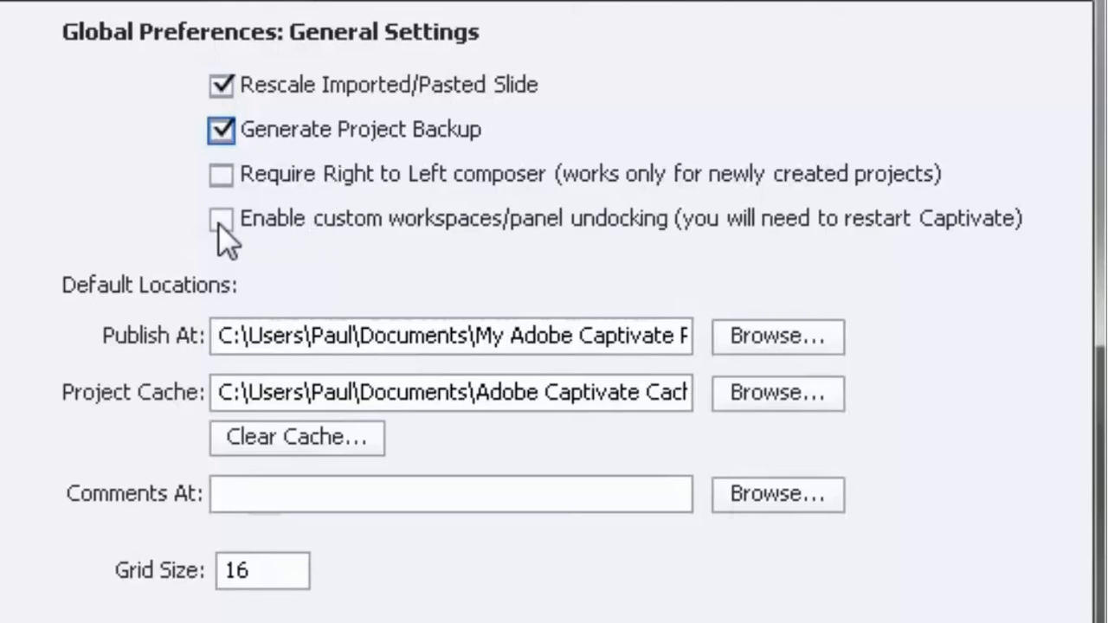
Check Enable custom workspaces/panel undocking in General Settings.
left_click(221, 218)
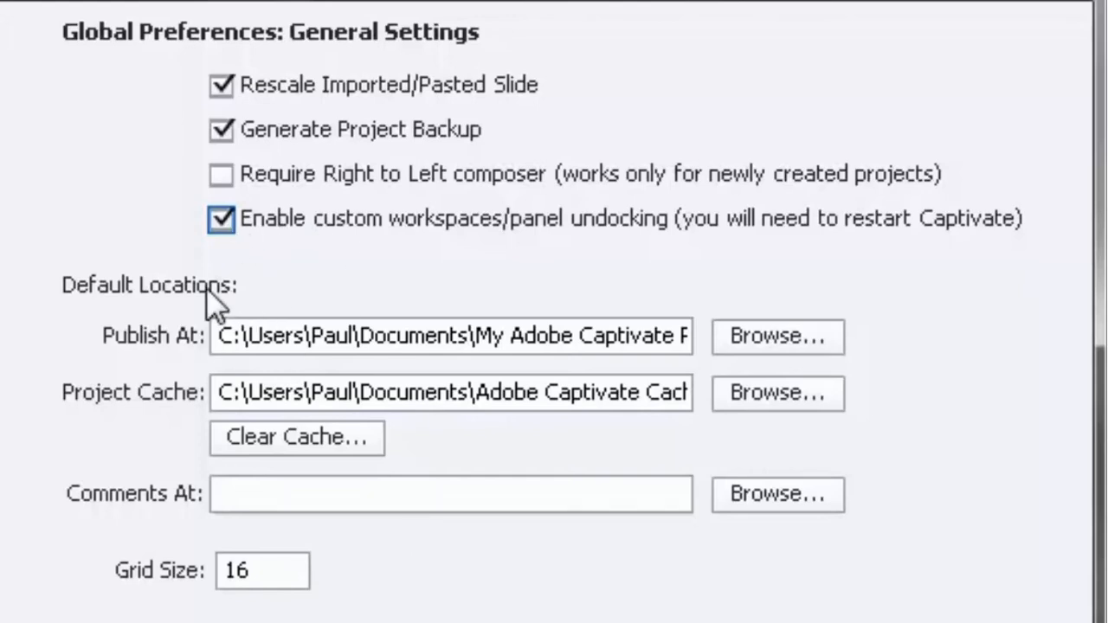
mouse_move(377, 402)
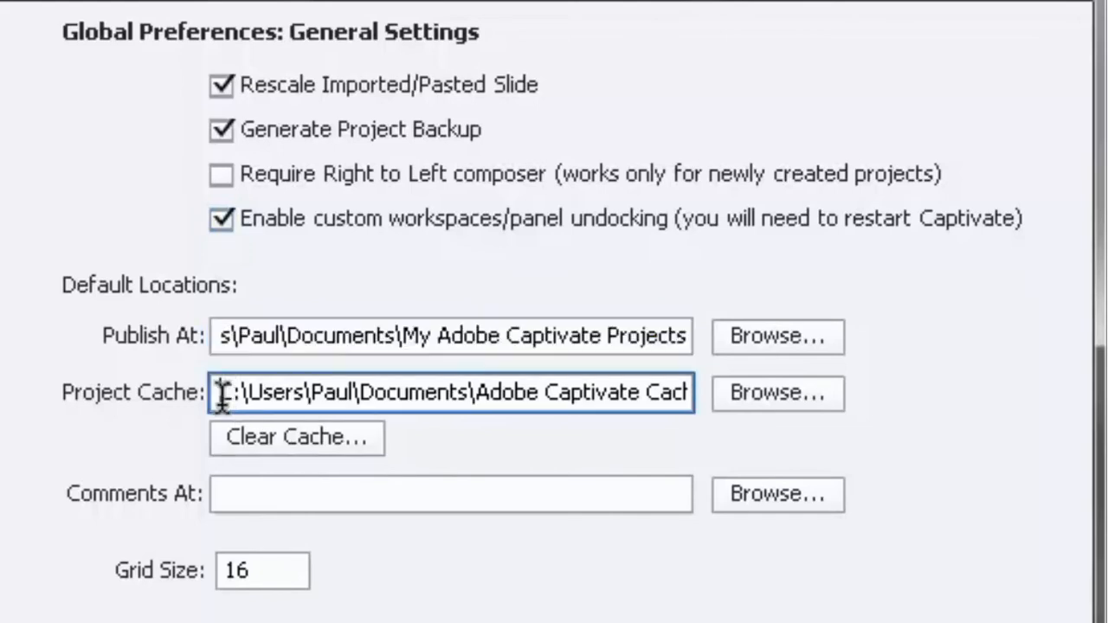
triple_click(450, 392)
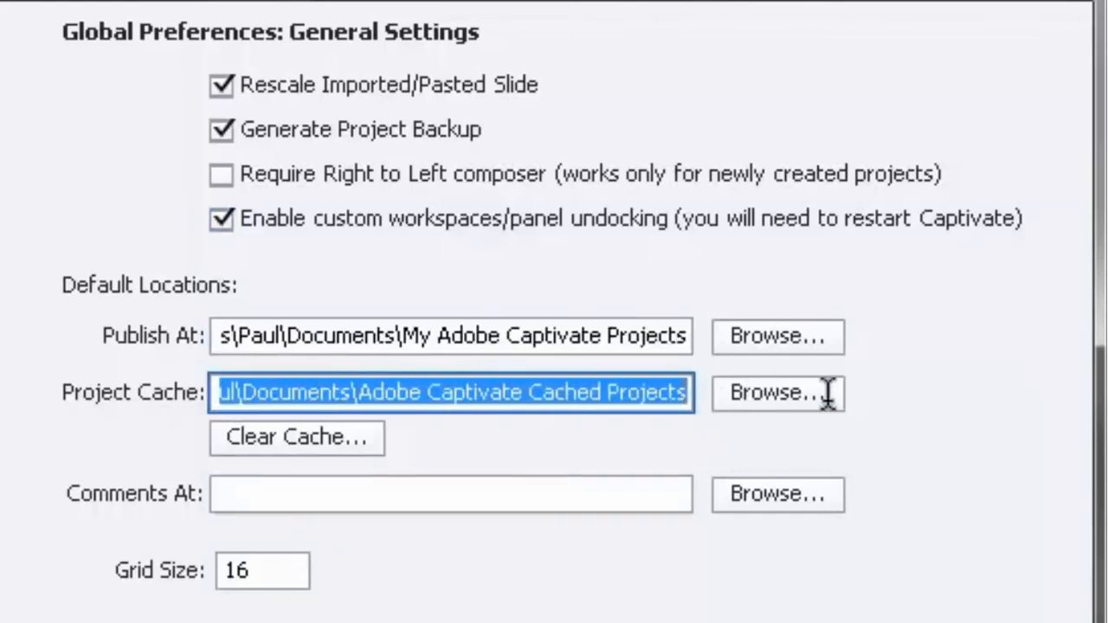
mouse_move(840, 609)
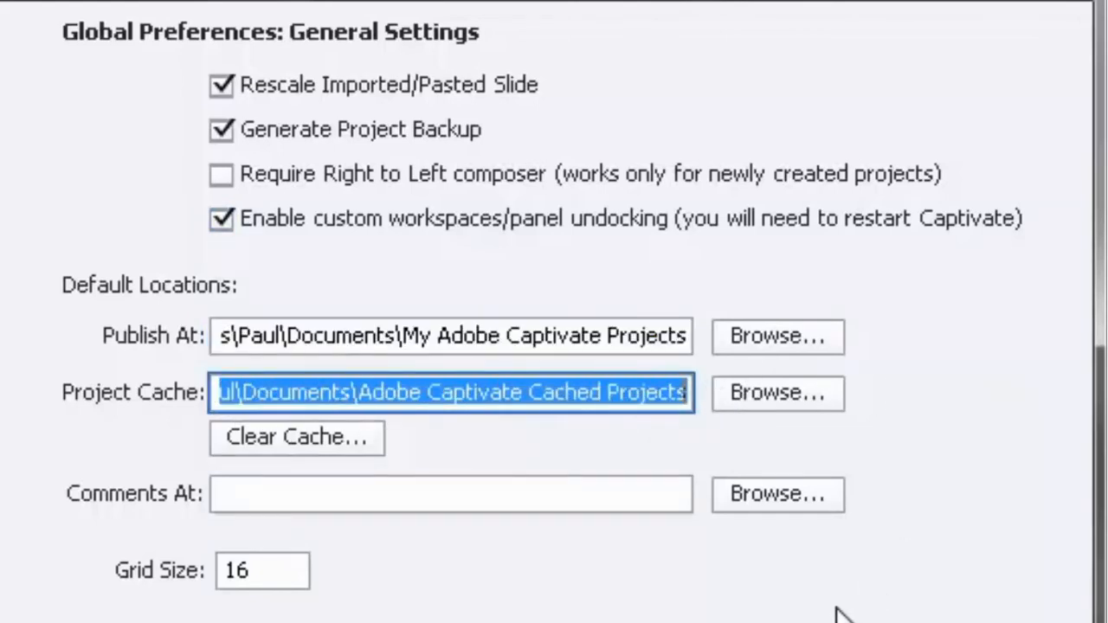
mouse_move(537, 402)
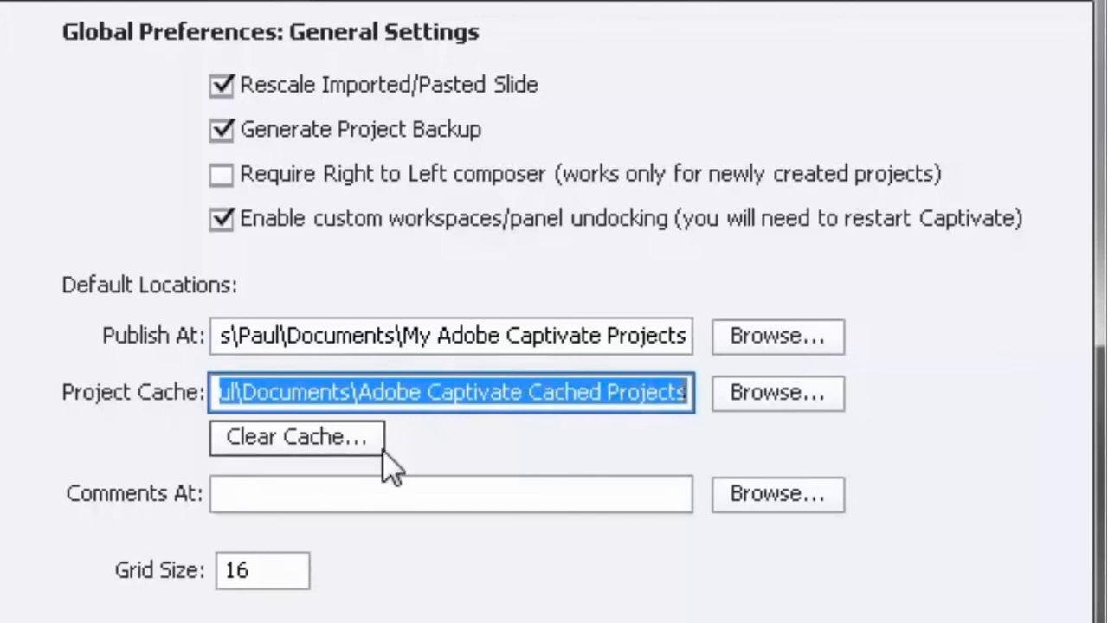
mouse_move(424, 466)
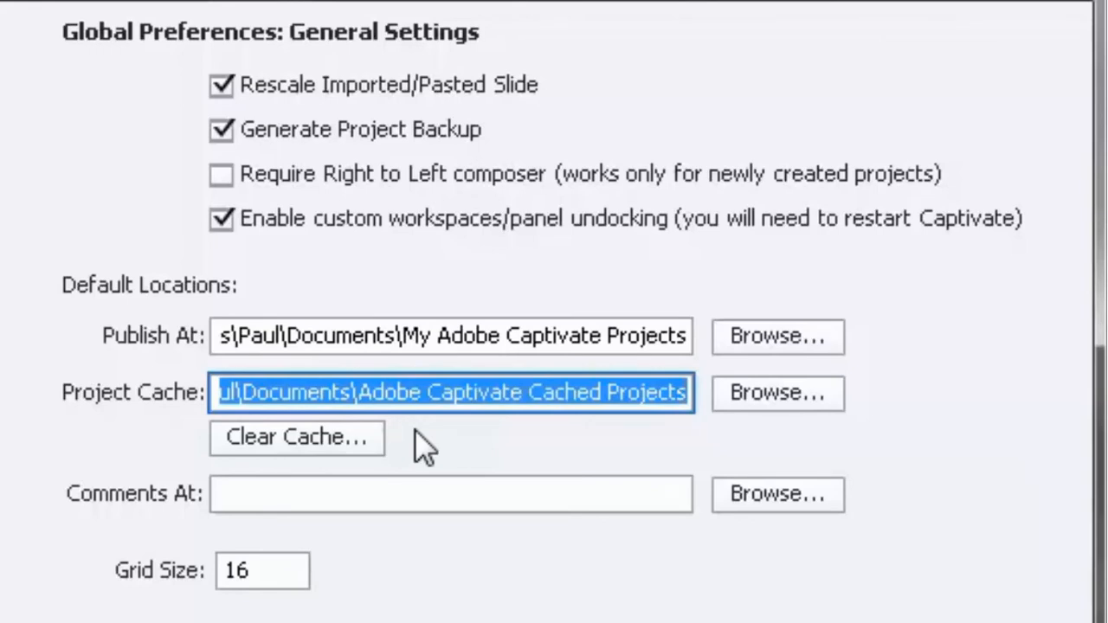
mouse_move(412, 389)
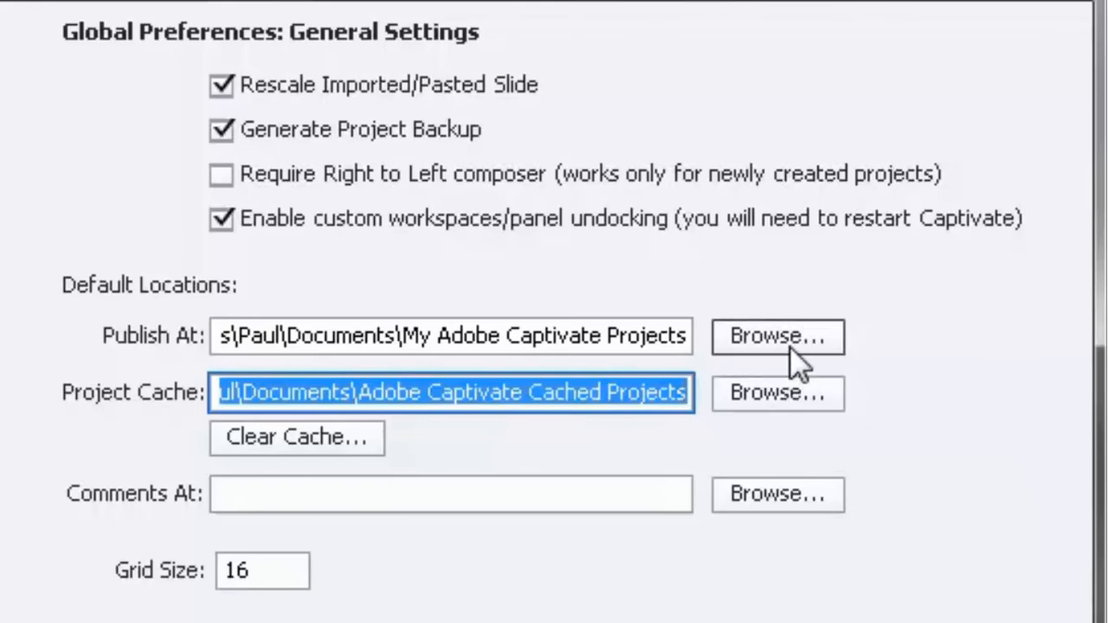
left_click(777, 338)
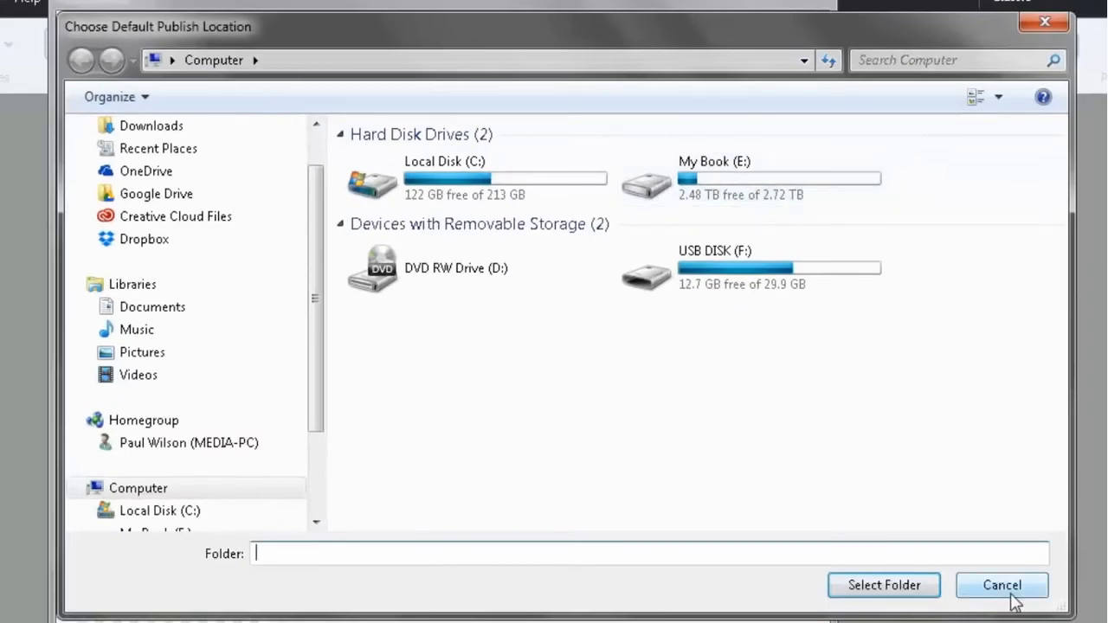
left_click(1003, 585)
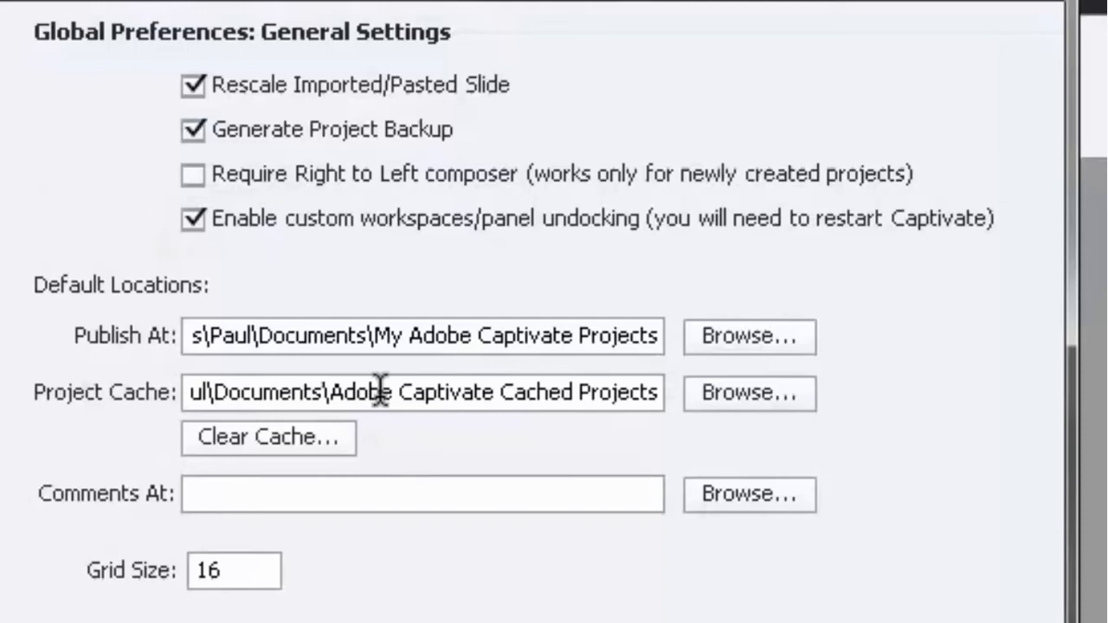
mouse_move(83, 520)
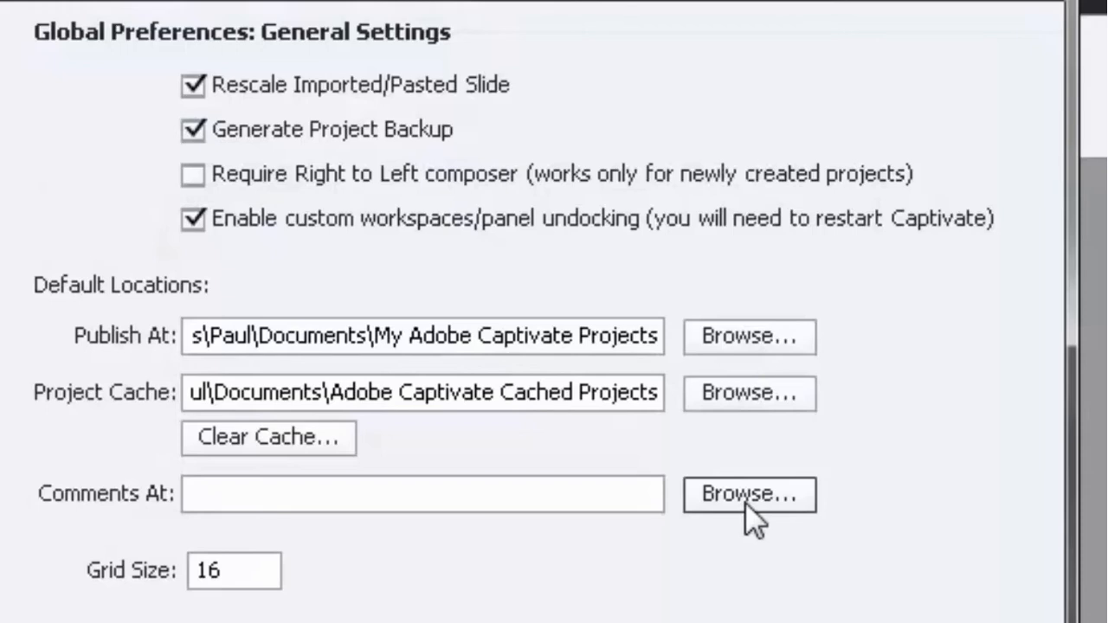
left_click(750, 495)
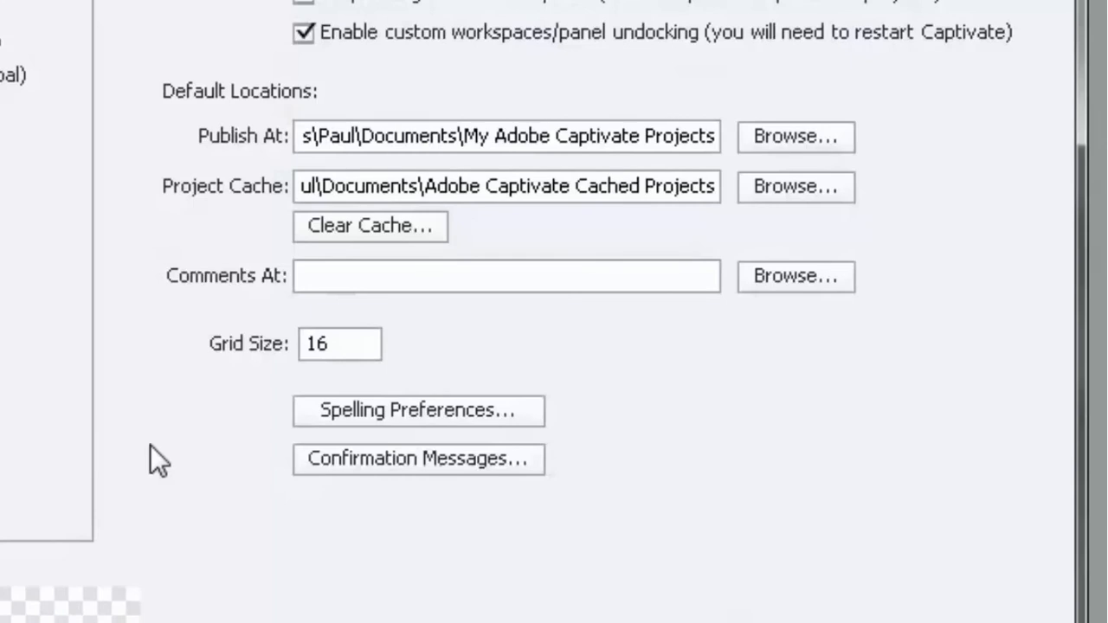
left_click(339, 345)
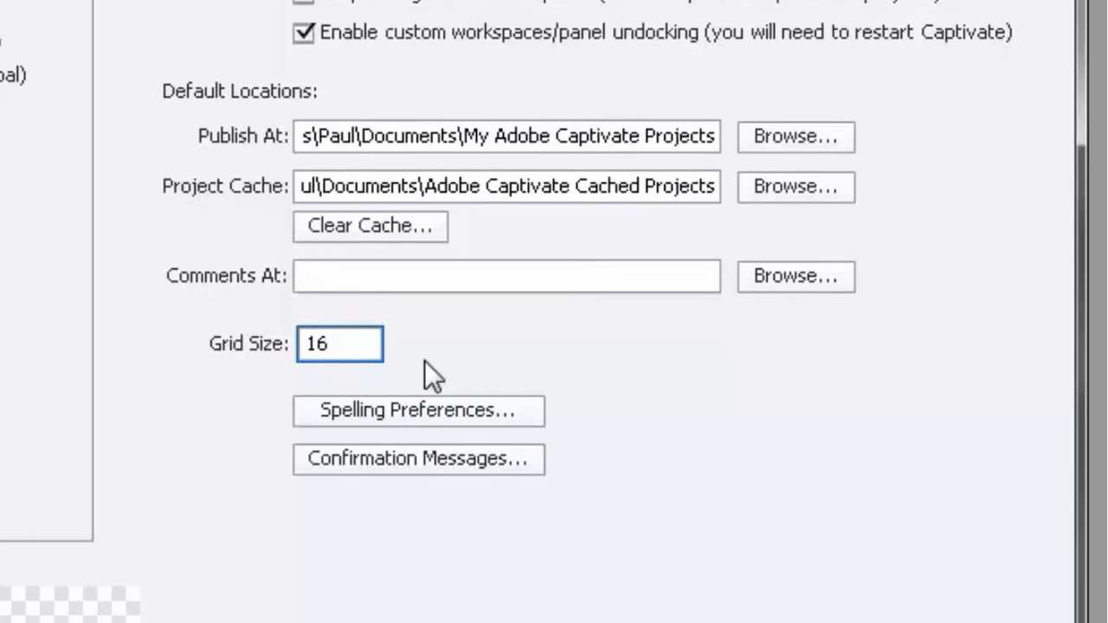
left_click(339, 343)
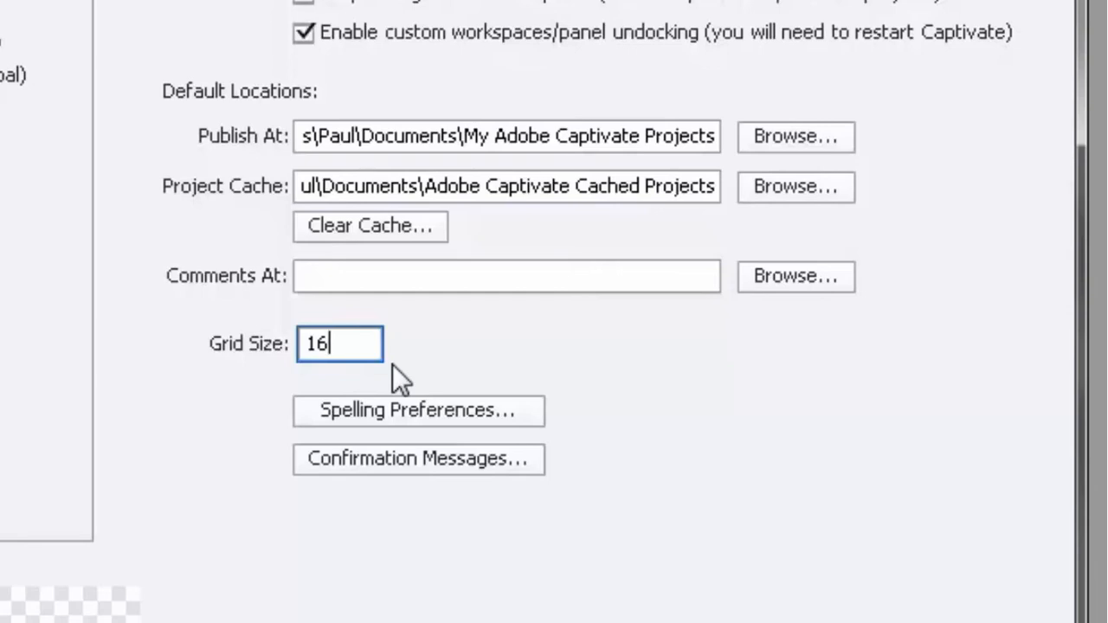
mouse_move(320, 381)
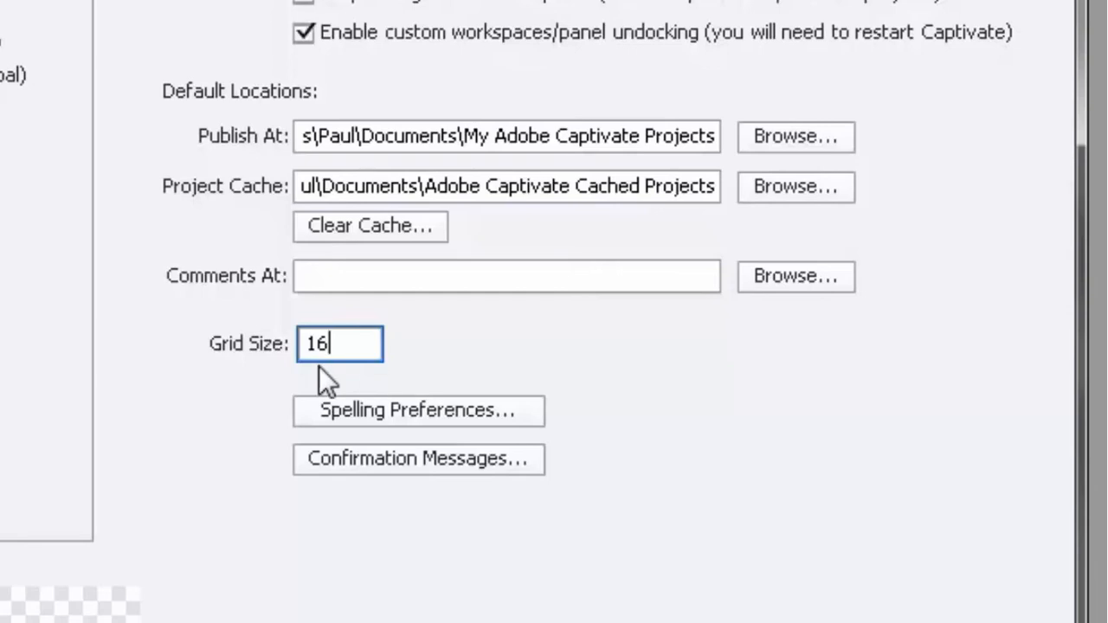
mouse_move(690, 551)
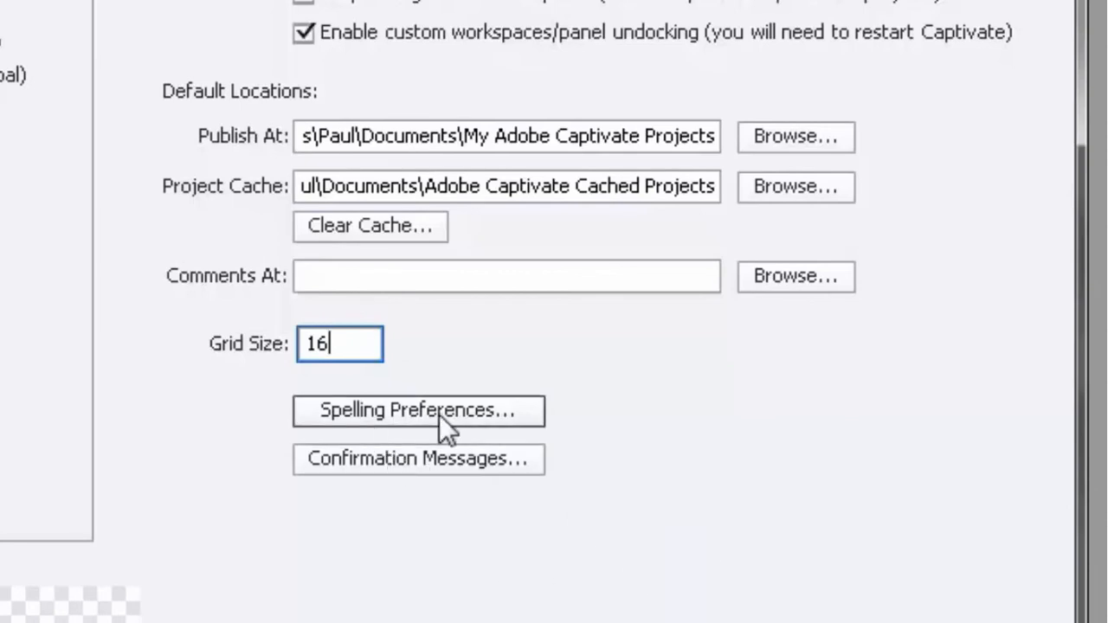
left_click(418, 412)
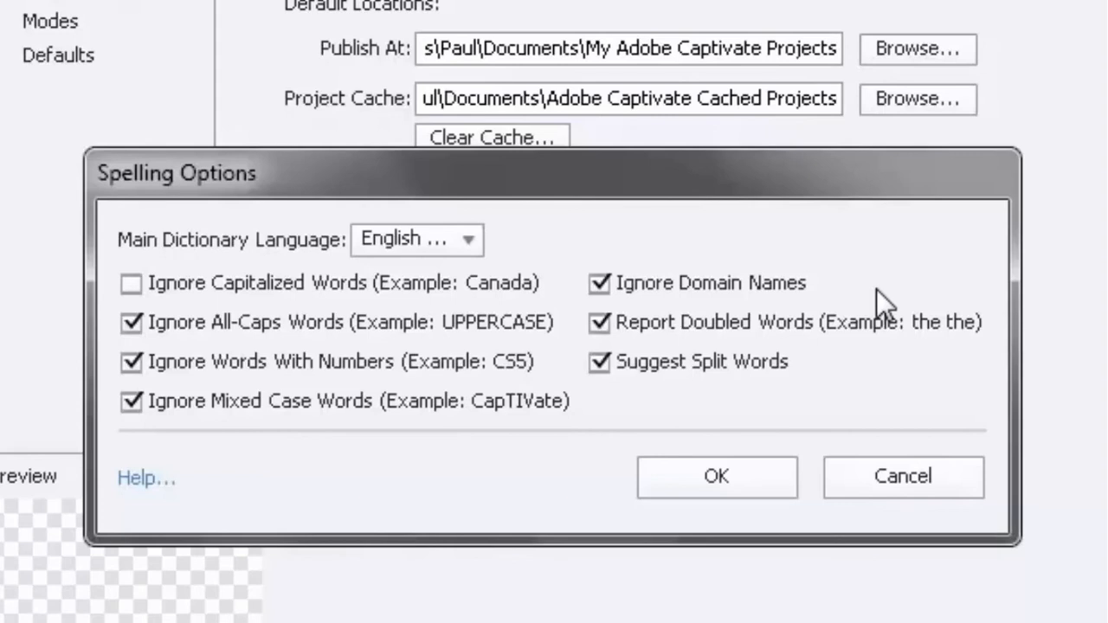
mouse_move(489, 325)
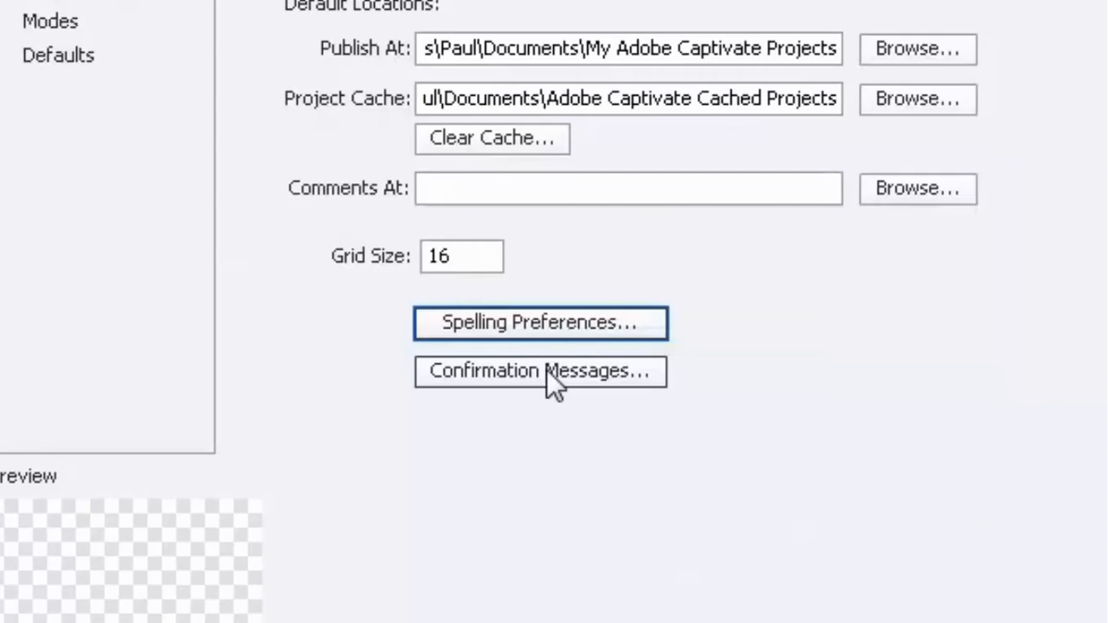
left_click(540, 373)
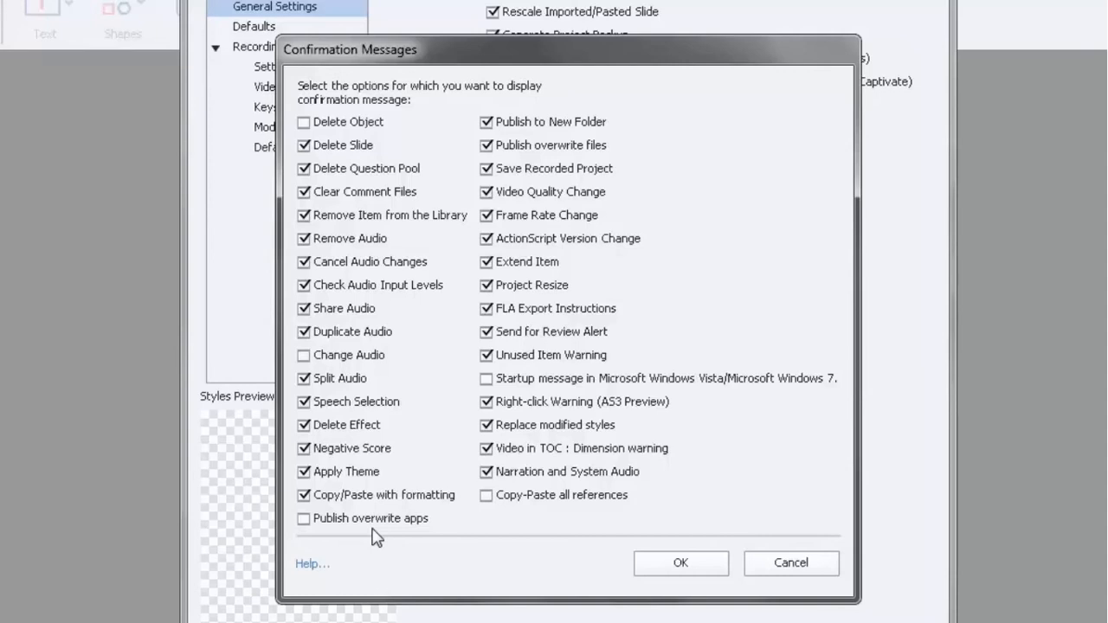
mouse_move(354, 87)
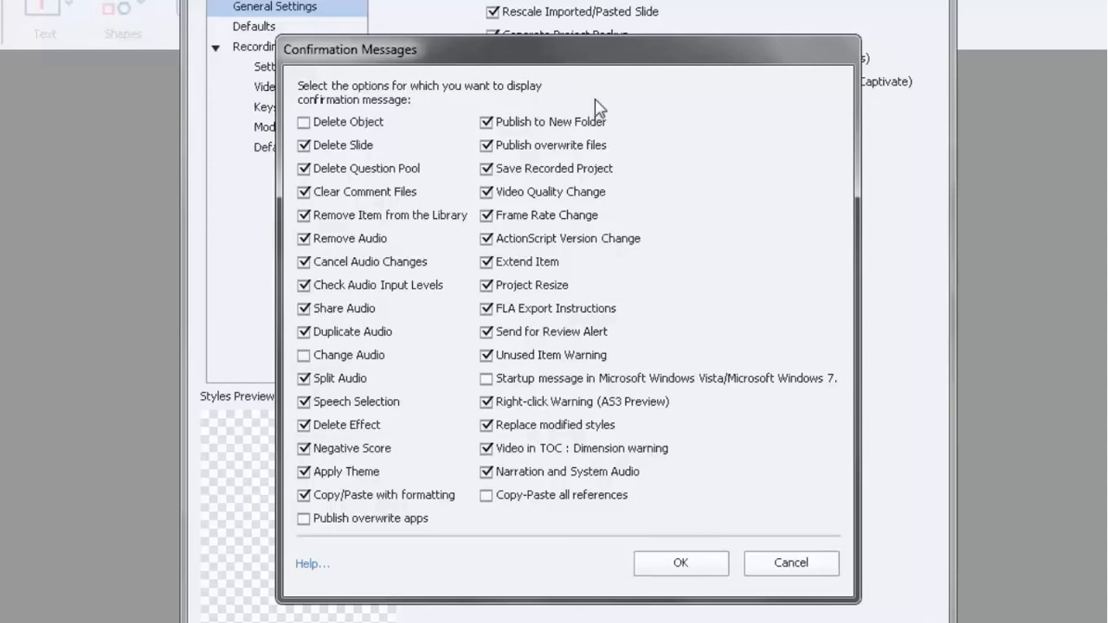
left_click(680, 562)
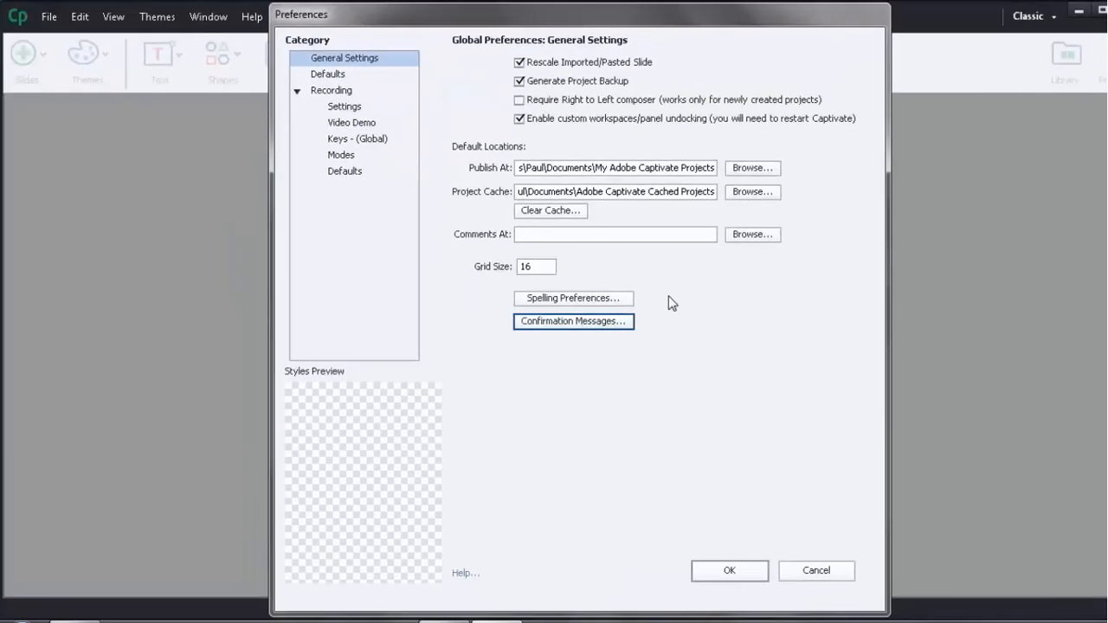